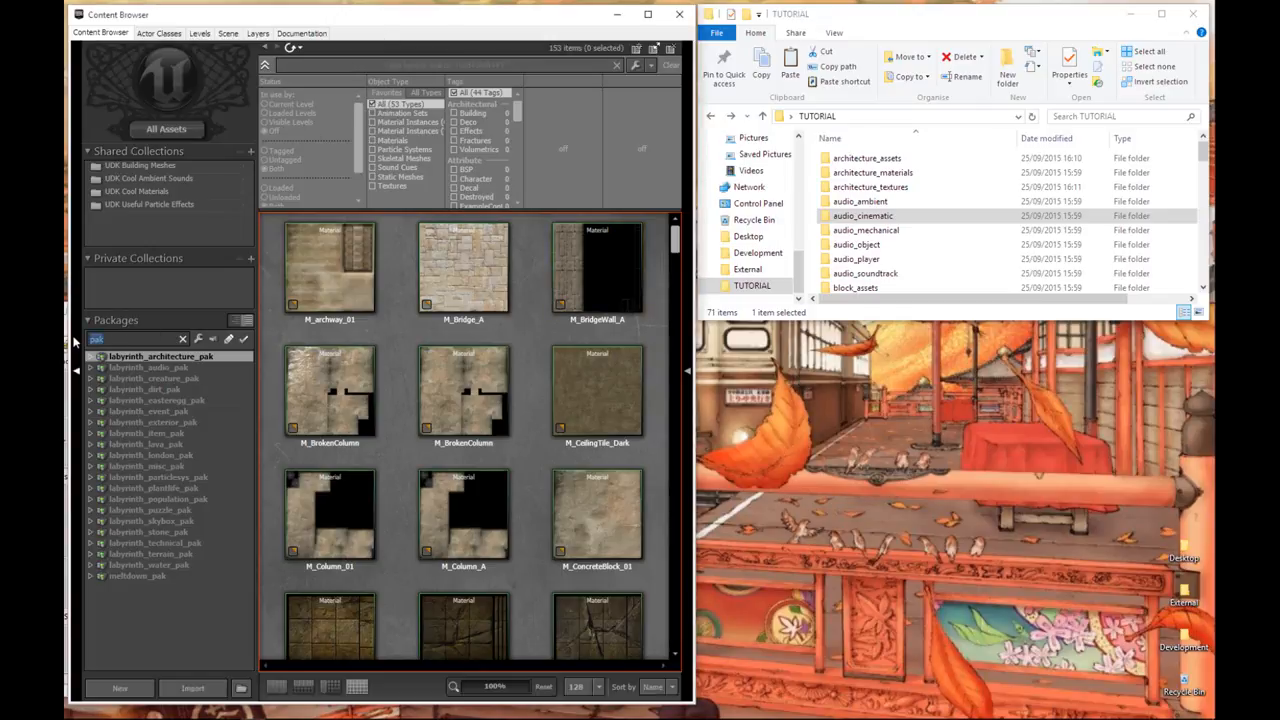
Filter packages by 'pak' and expand labyrinth_architecture_pak to its architecture_assets group
left_click(136, 338)
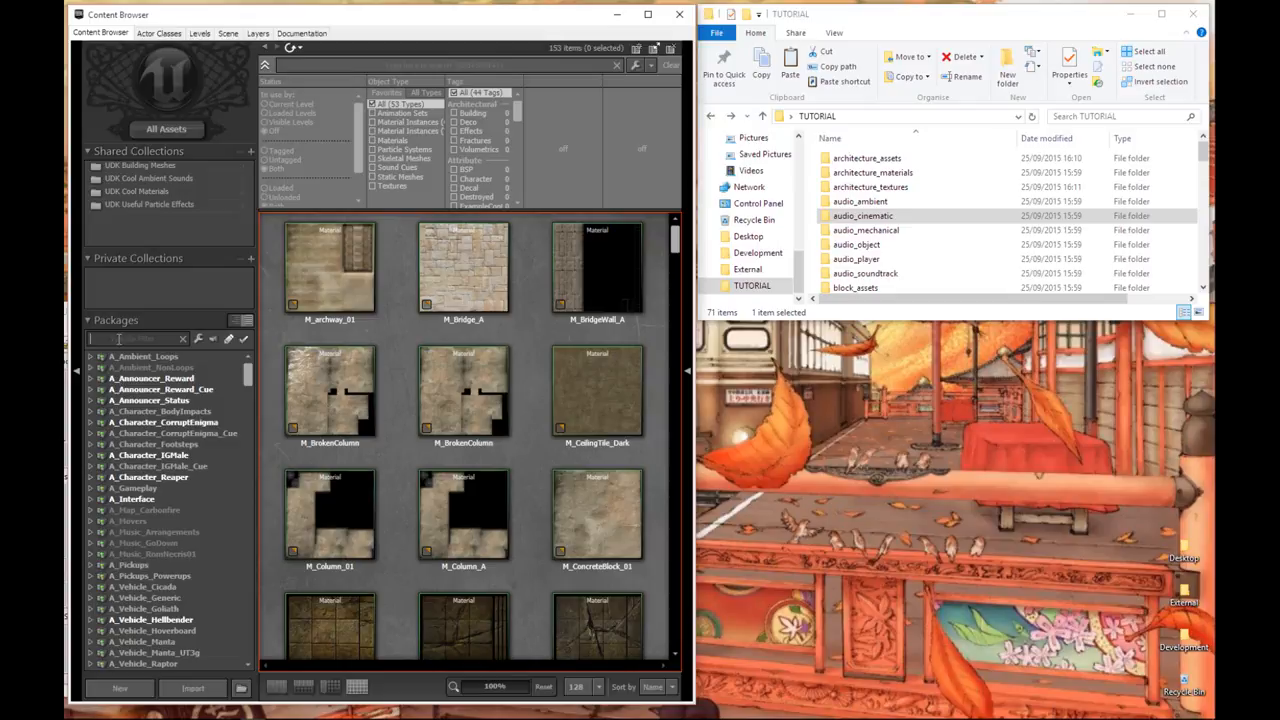
type("pak")
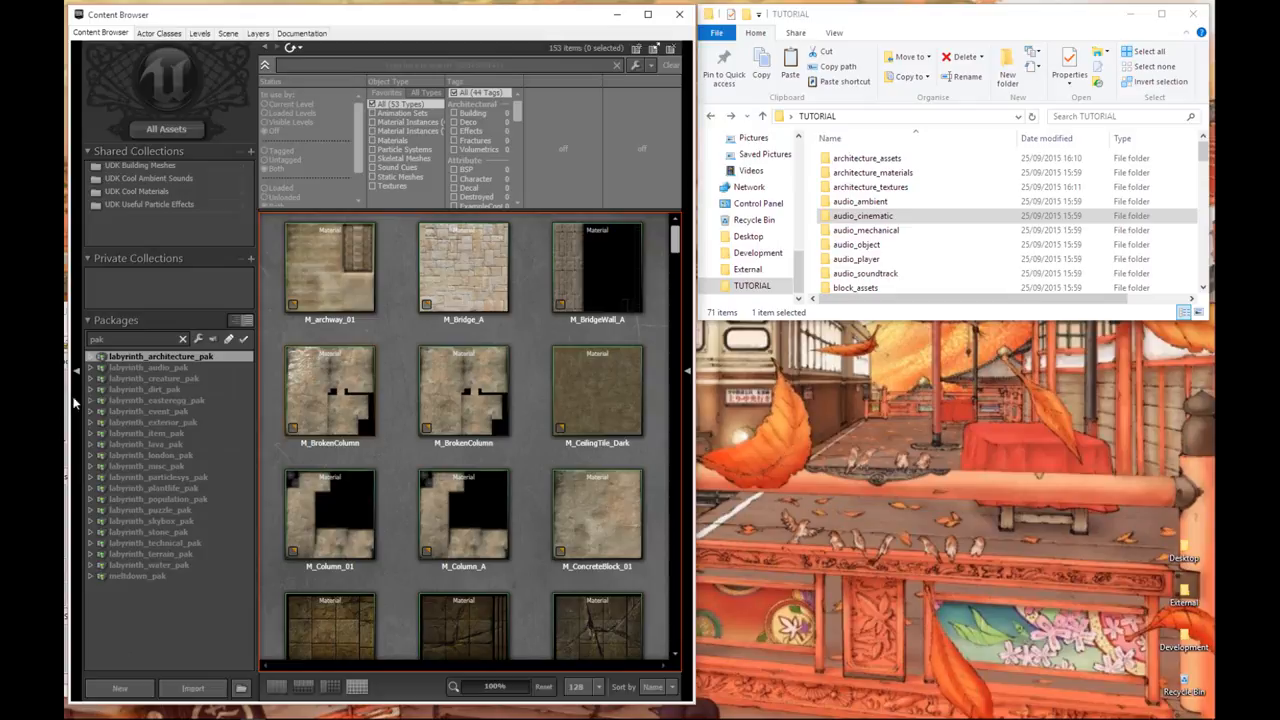
left_click(88, 356)
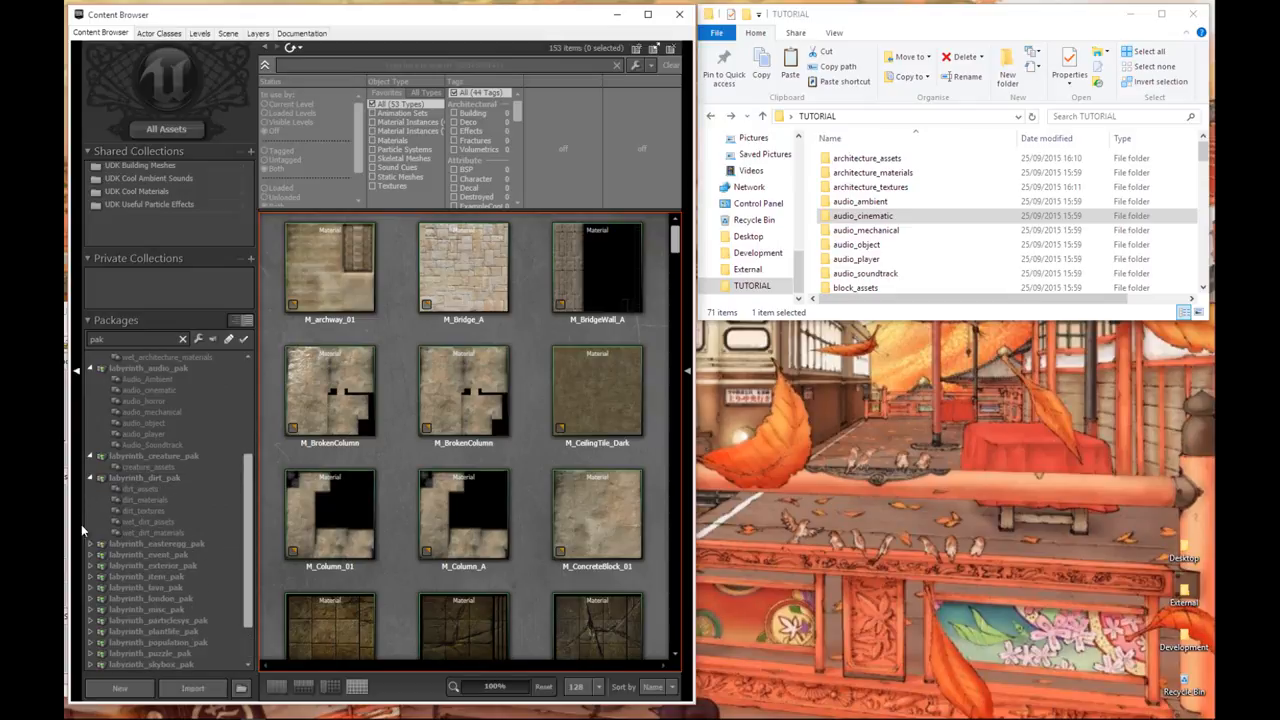
left_click(90, 356)
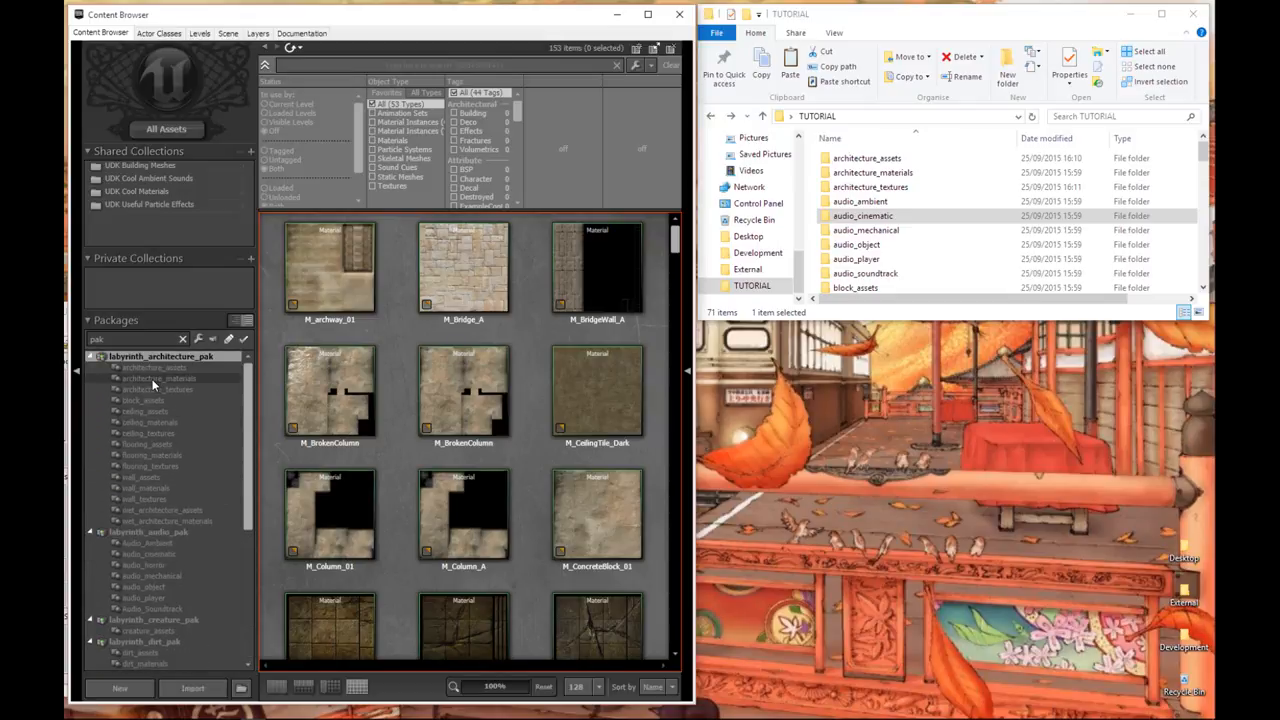
mouse_move(158, 368)
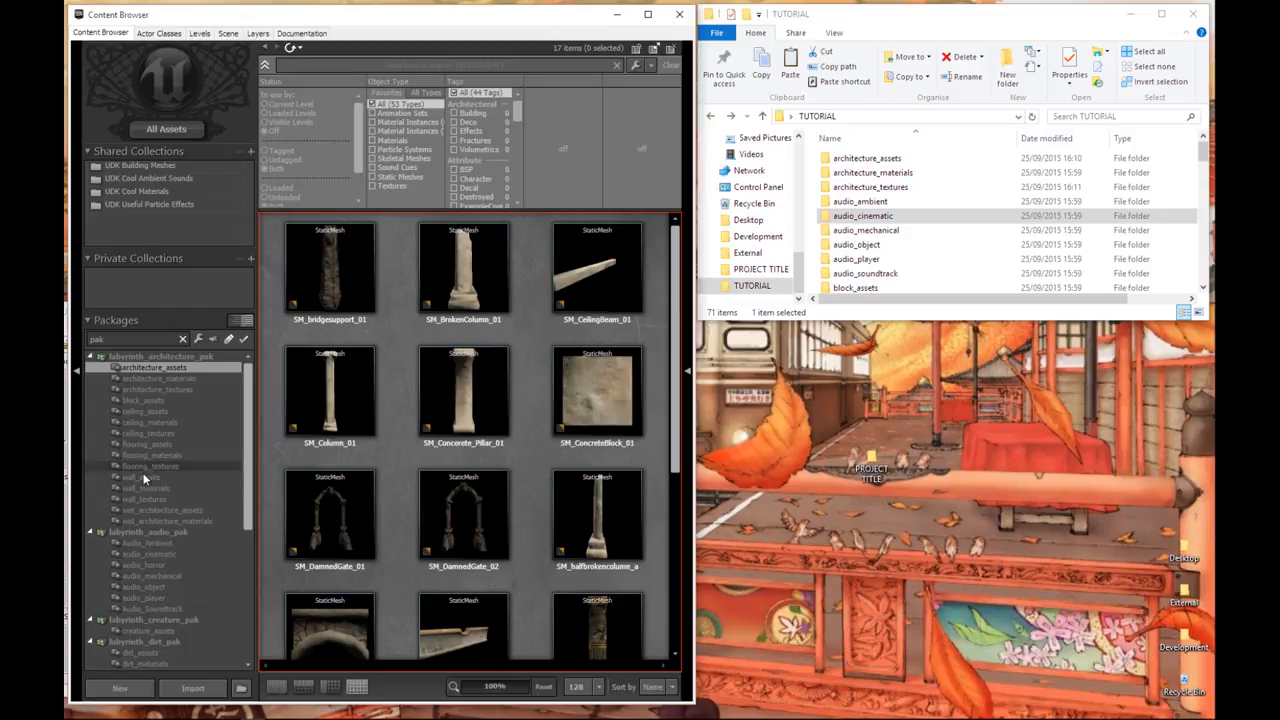
left_click(872, 172)
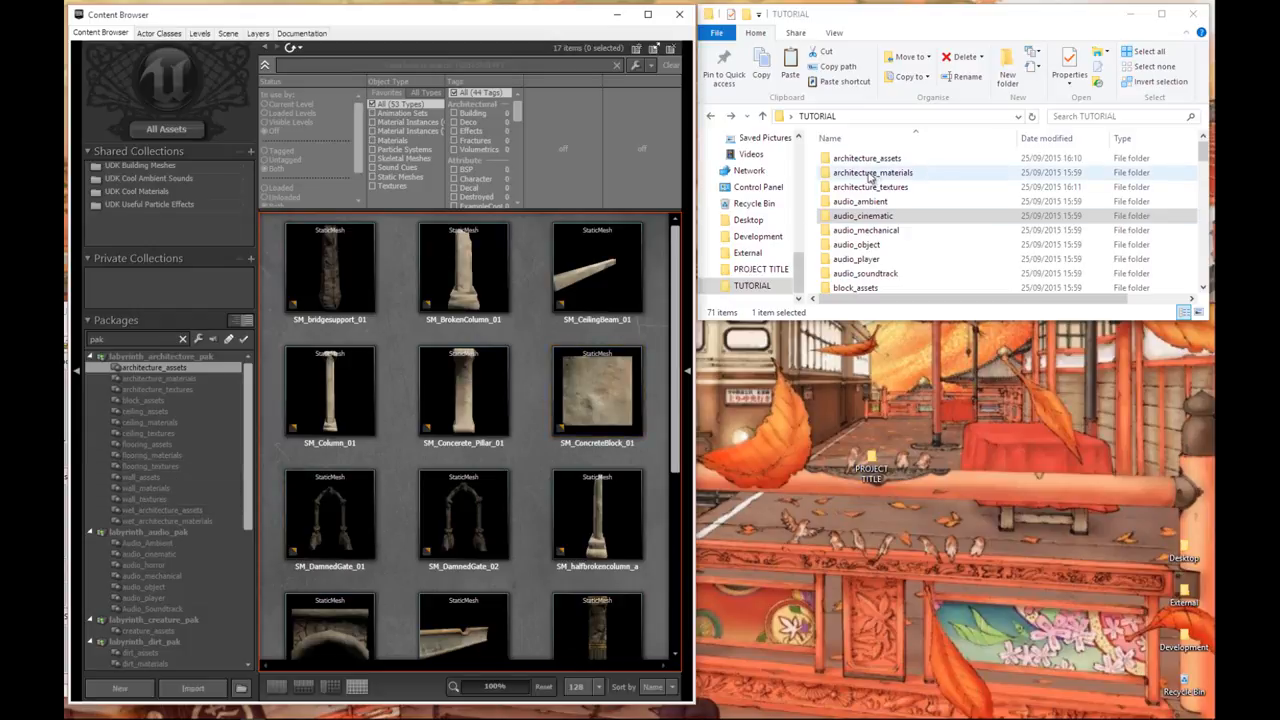
left_click(866, 158)
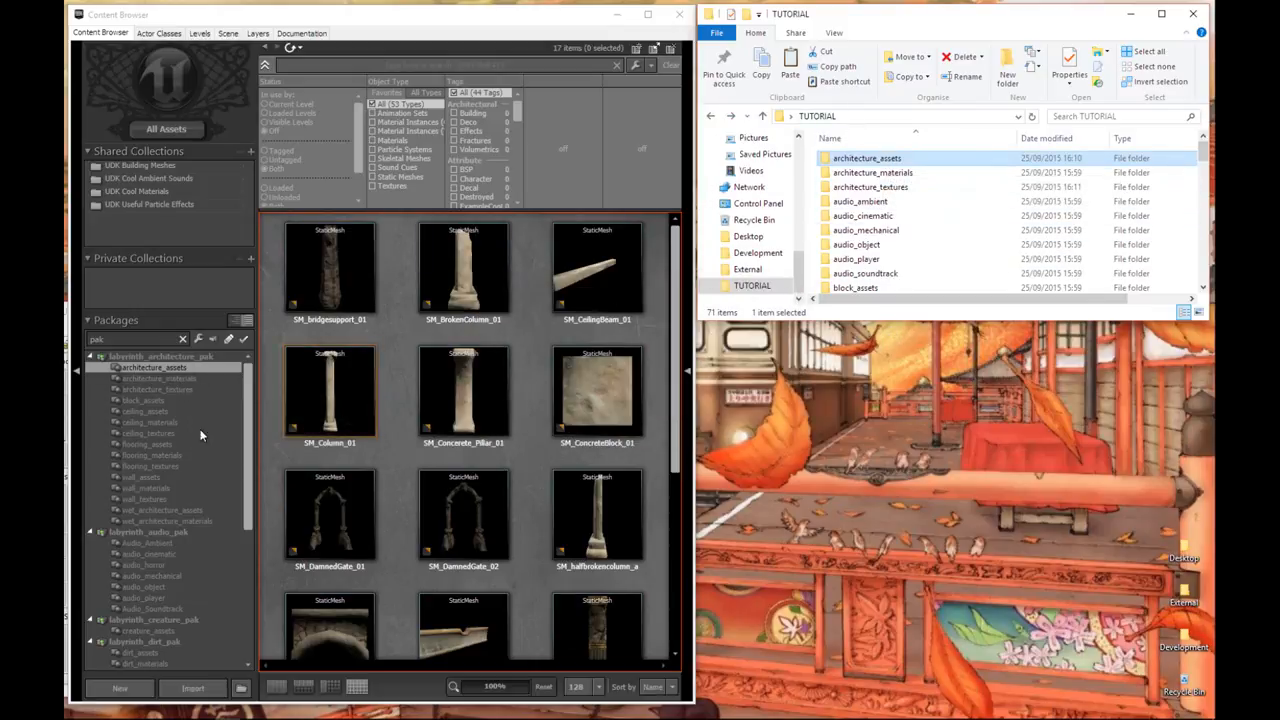
left_click(860, 200)
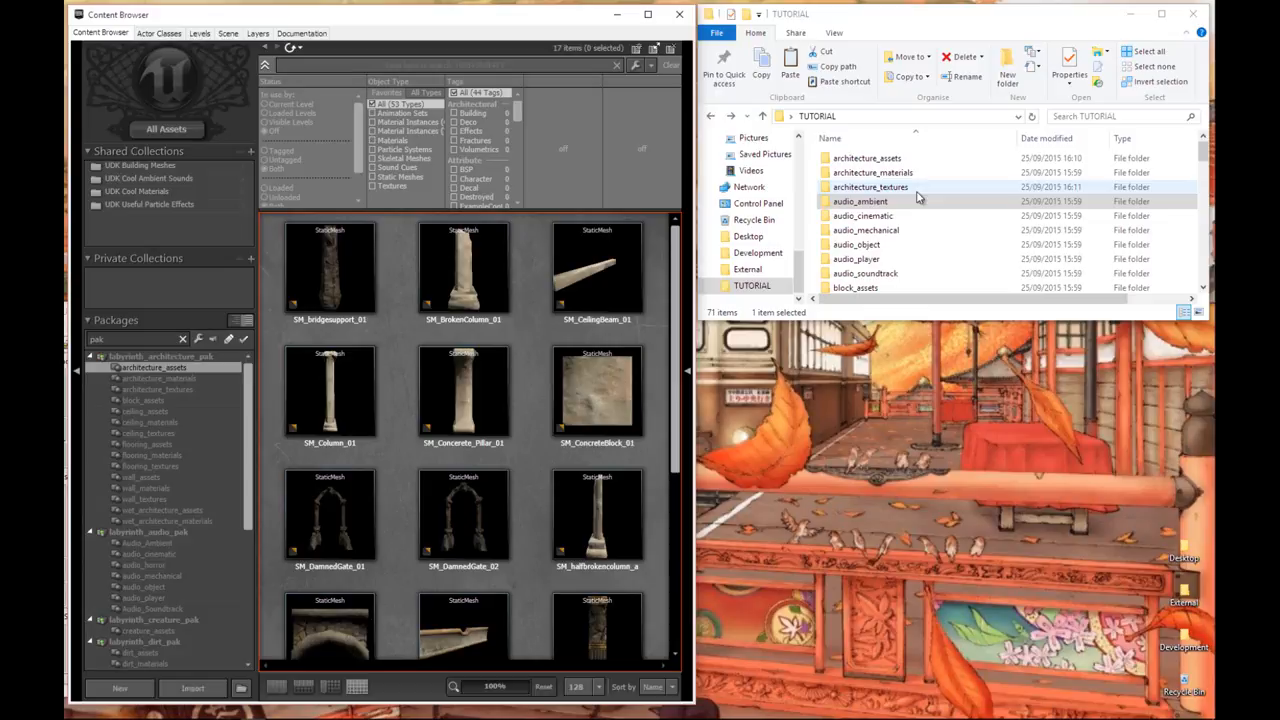
mouse_move(890, 188)
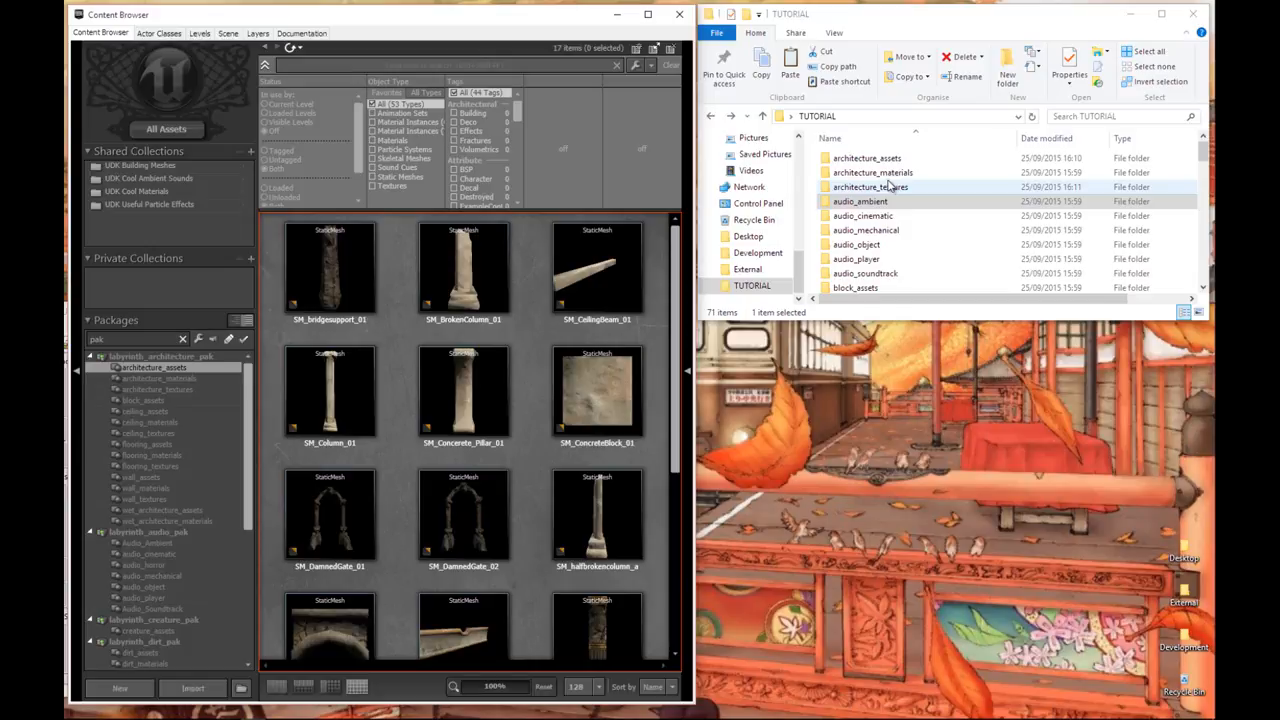
left_click(866, 158)
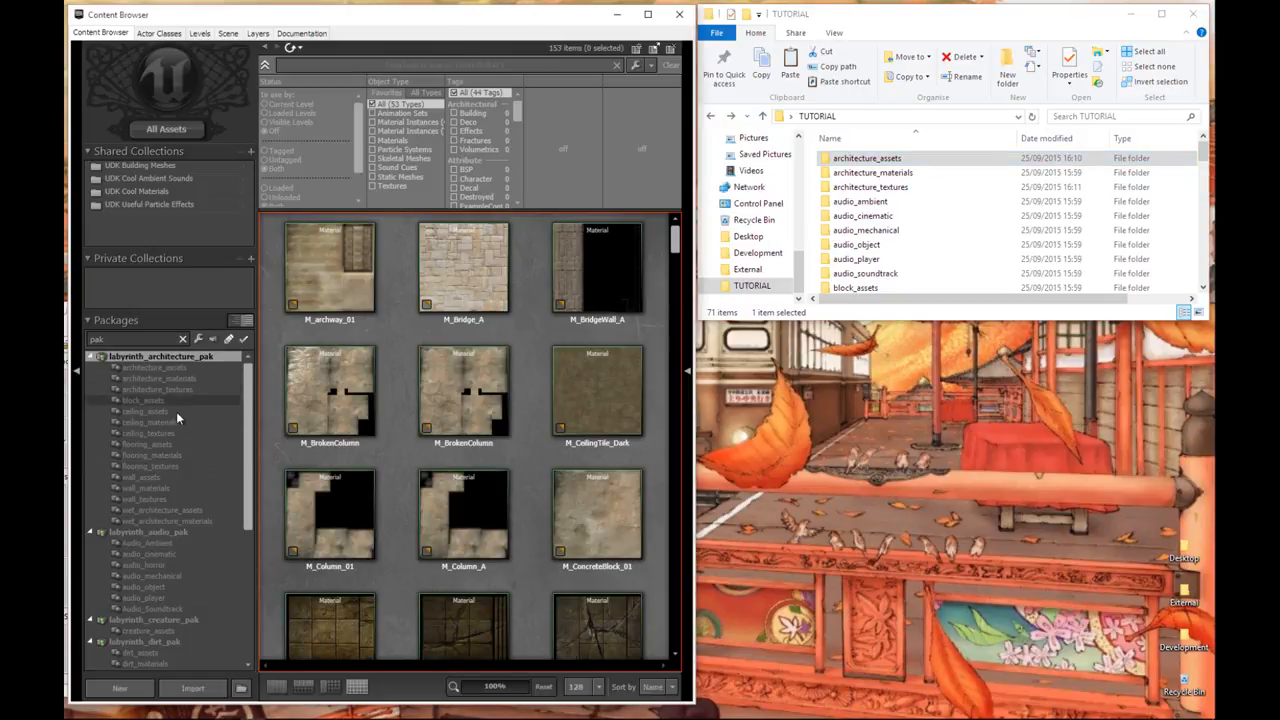
Select all 13 exported subfolders in TUTORIAL, from architecture_assets to the last
left_click(866, 158)
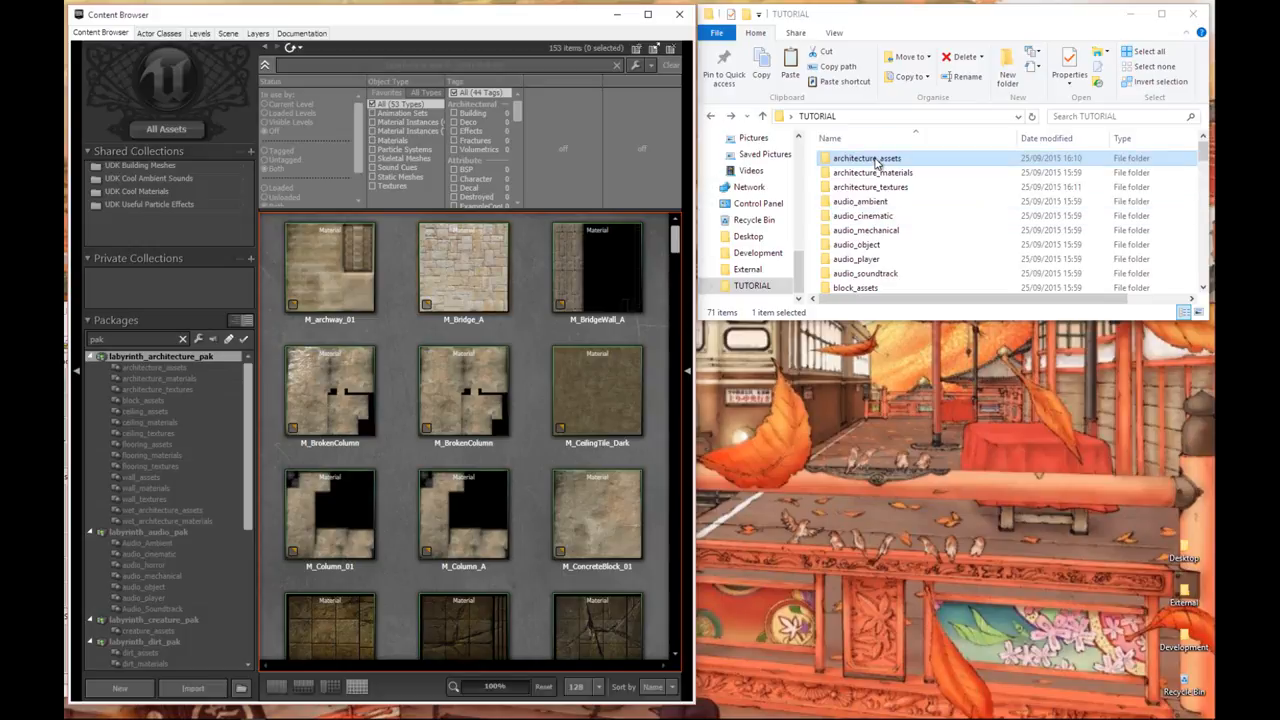
left_click(856, 244)
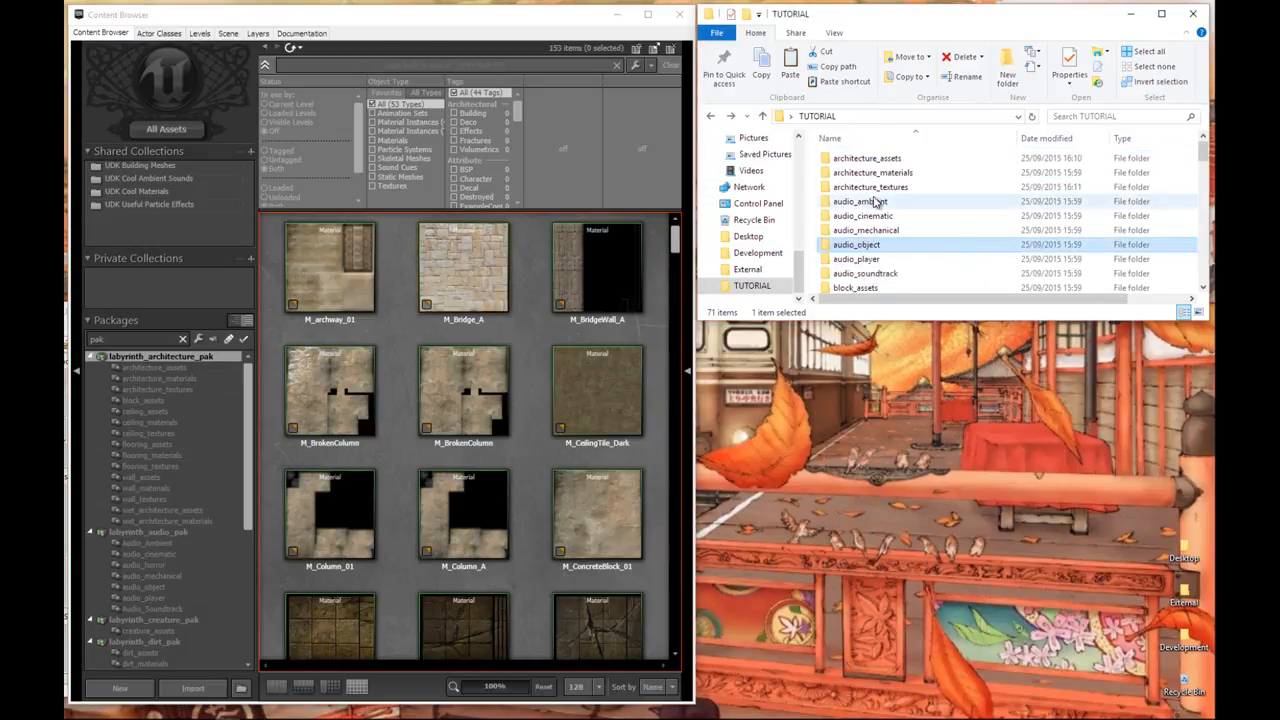
left_click(870, 188)
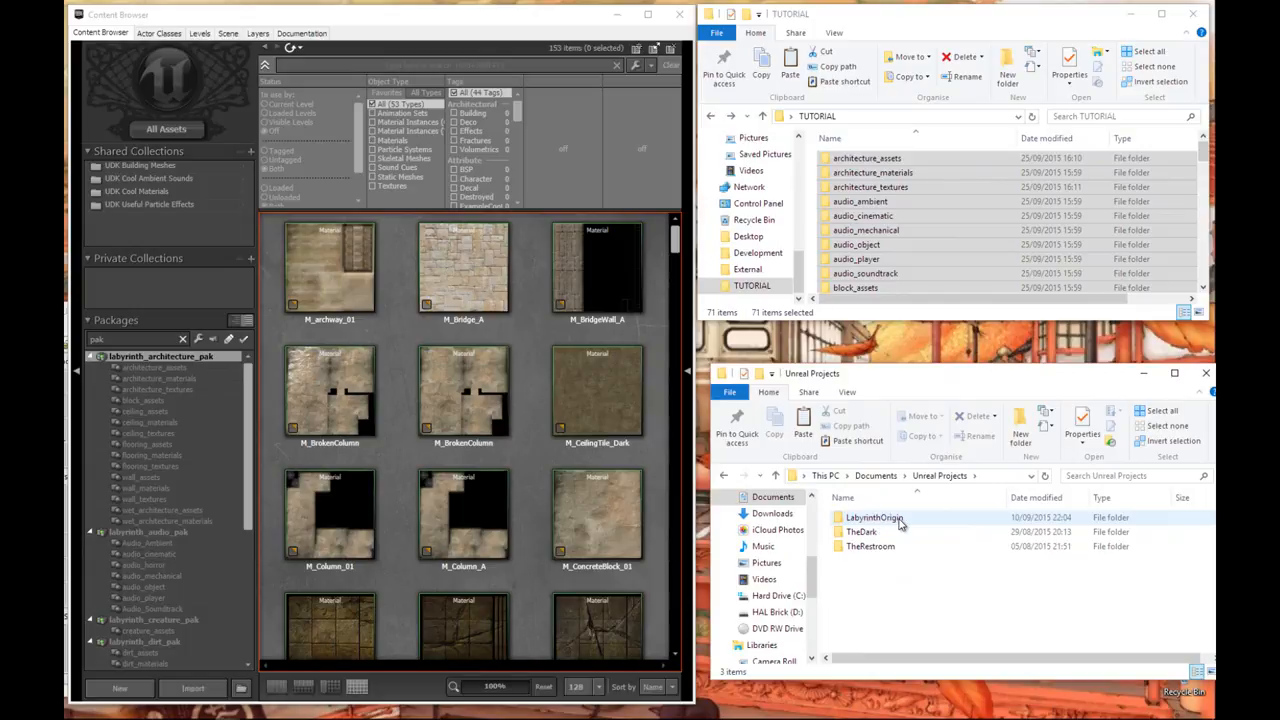
mouse_move(878, 528)
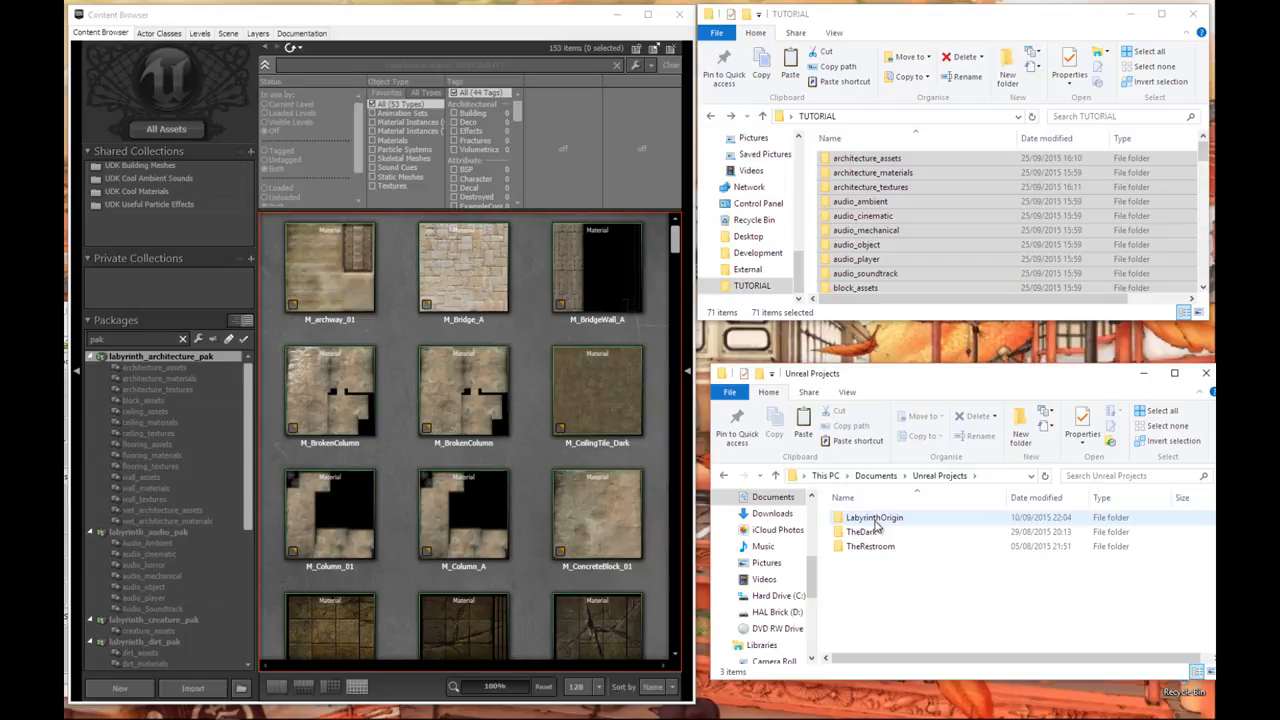
Browse LabyrinthOrigin's Content folder to confirm its matching asset folders, then close that window
double_click(874, 516)
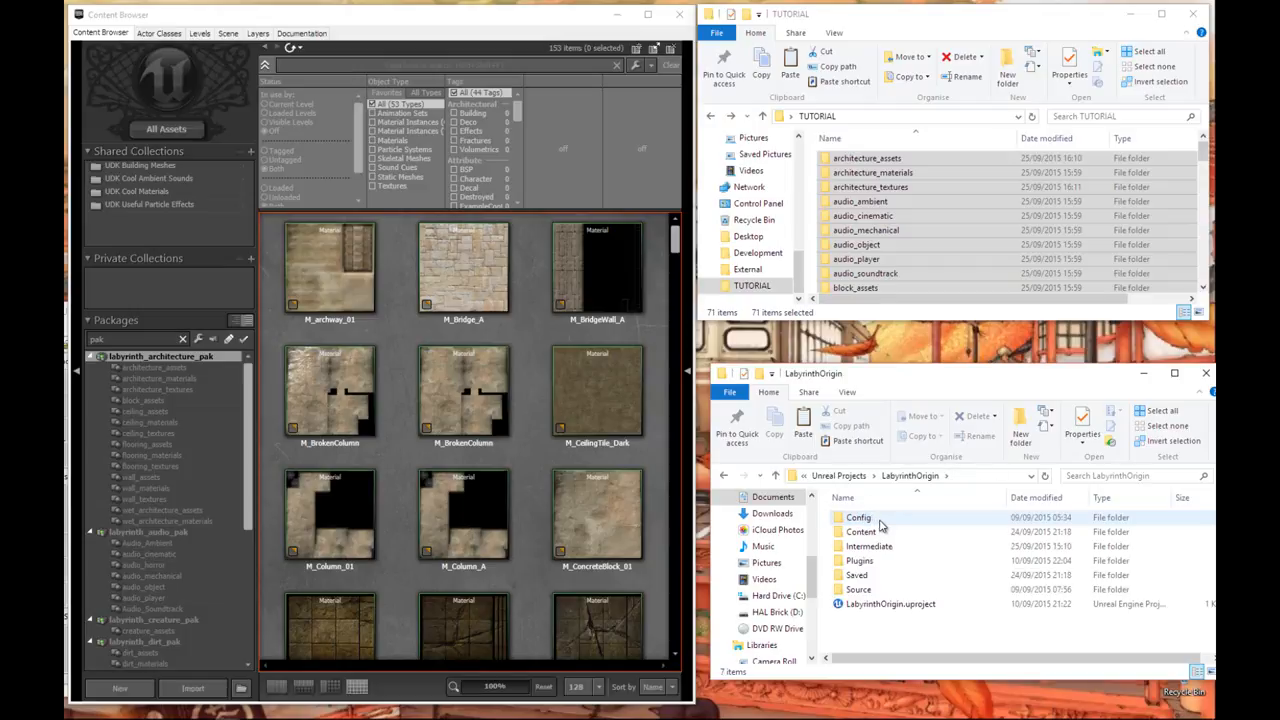
mouse_move(860, 532)
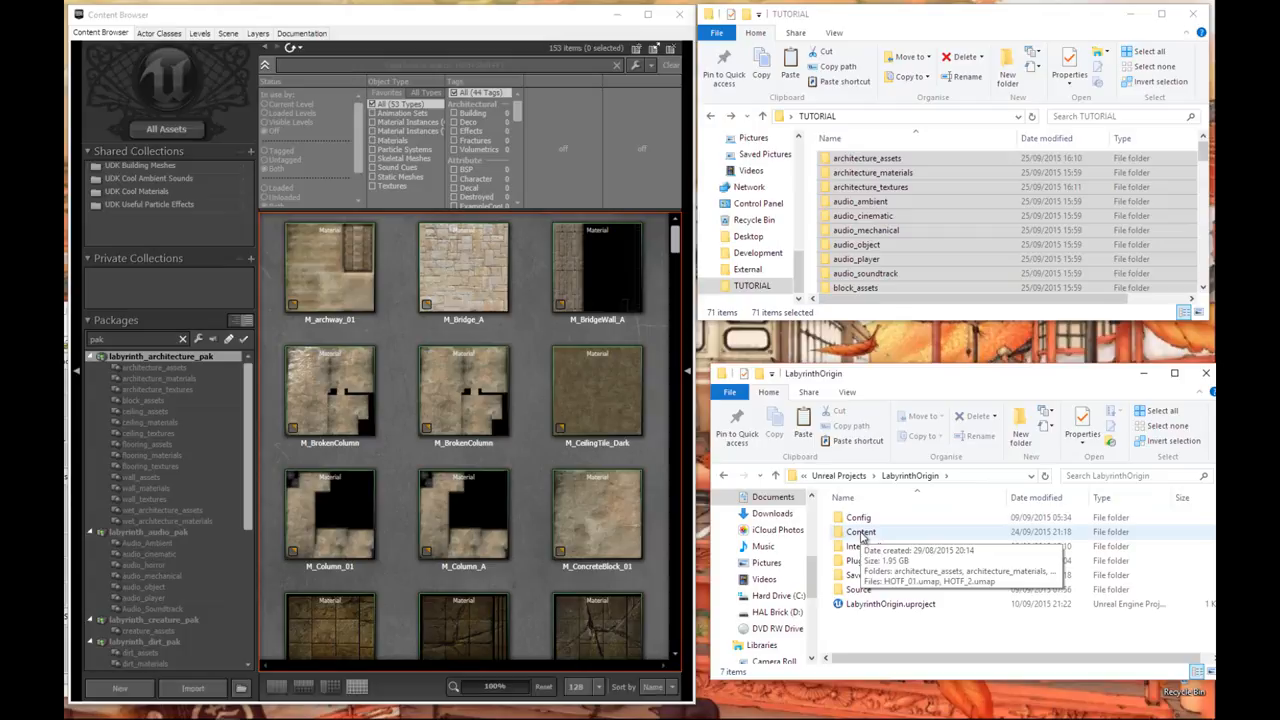
double_click(860, 532)
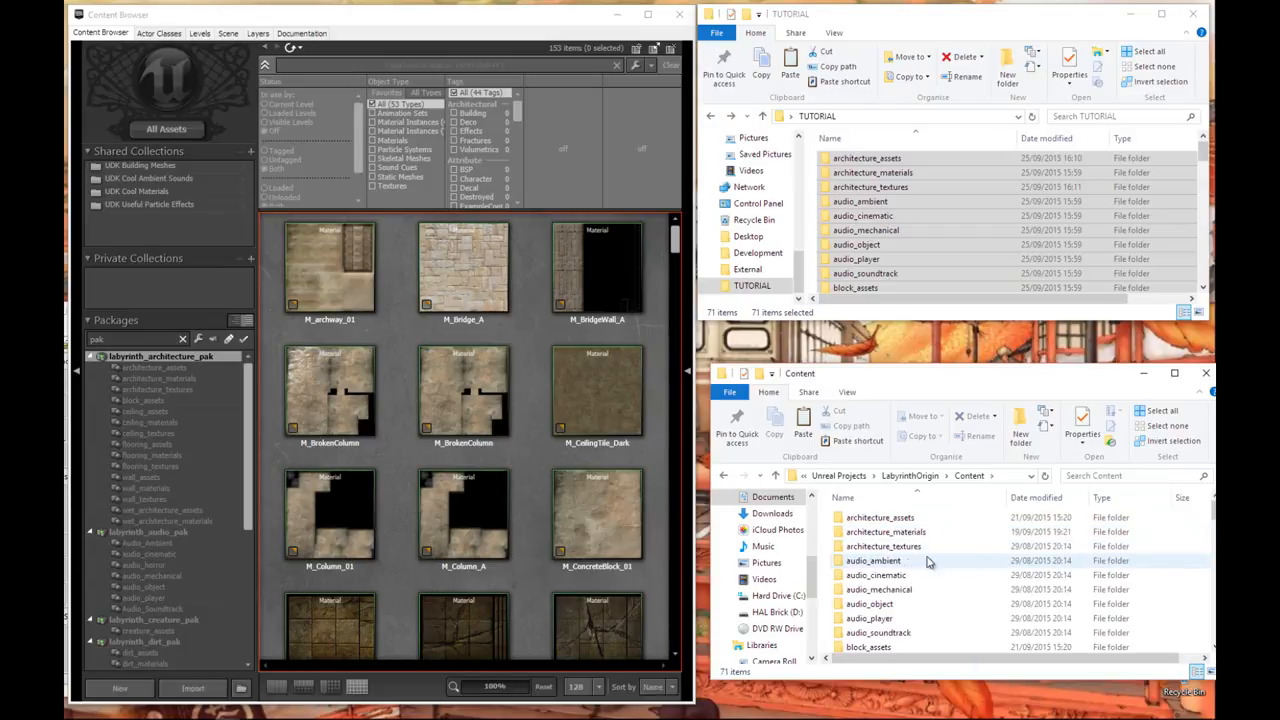
scroll("down", 3)
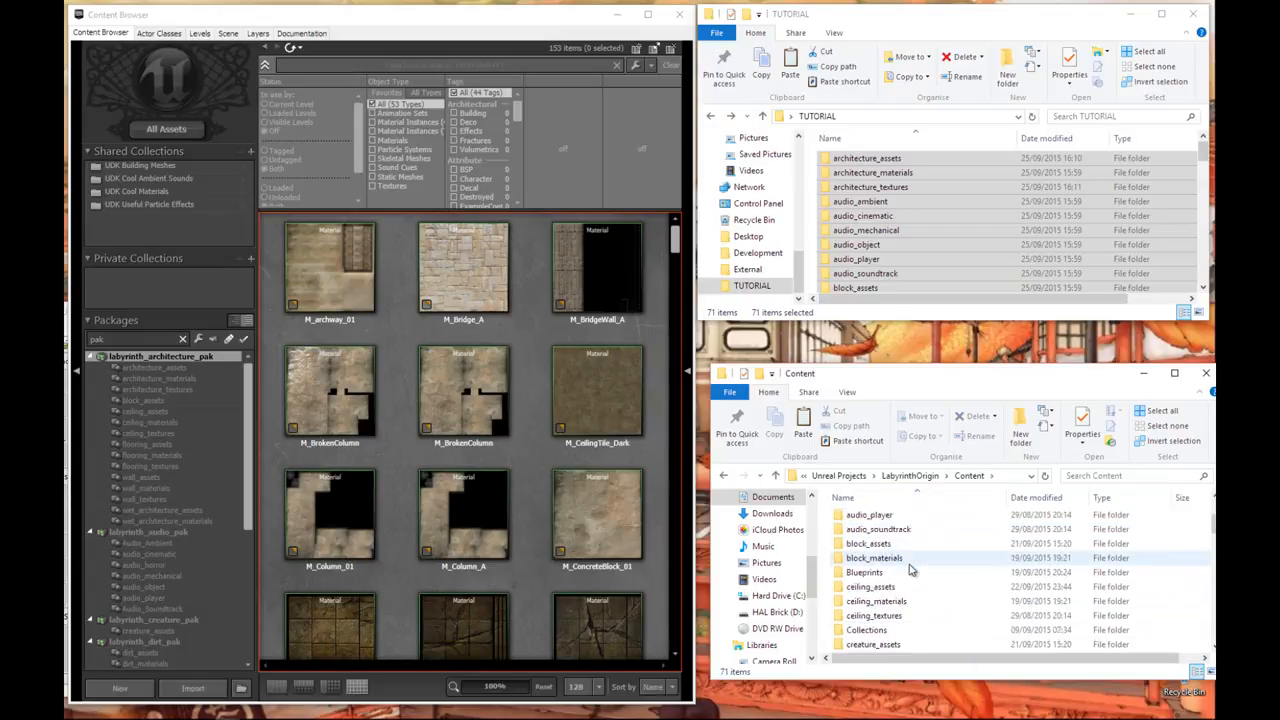
scroll("down", 3)
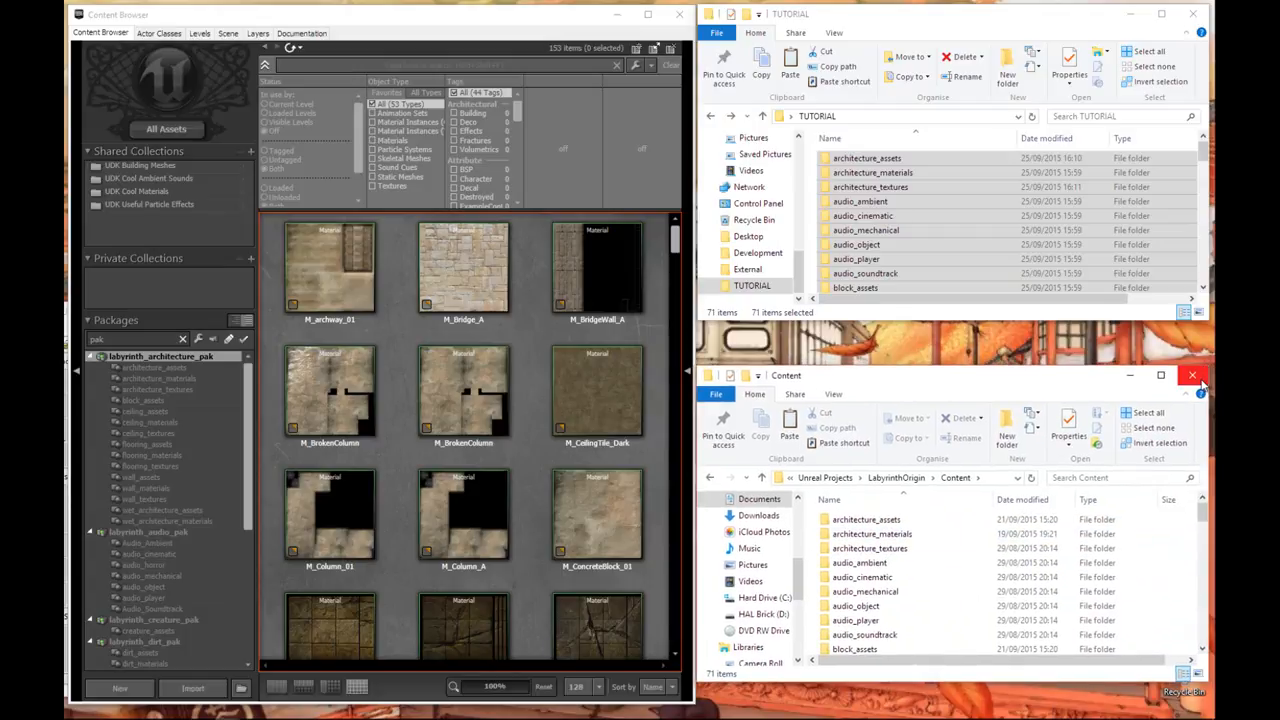
mouse_move(1192, 376)
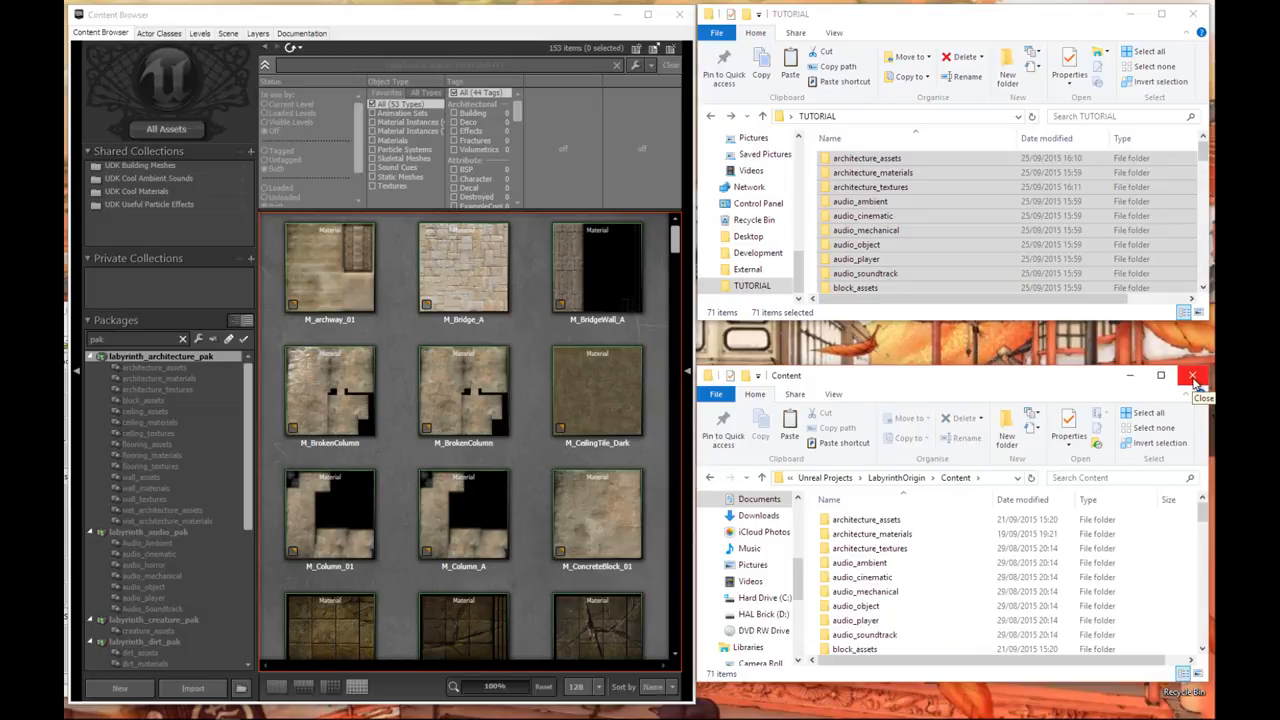
left_click(866, 520)
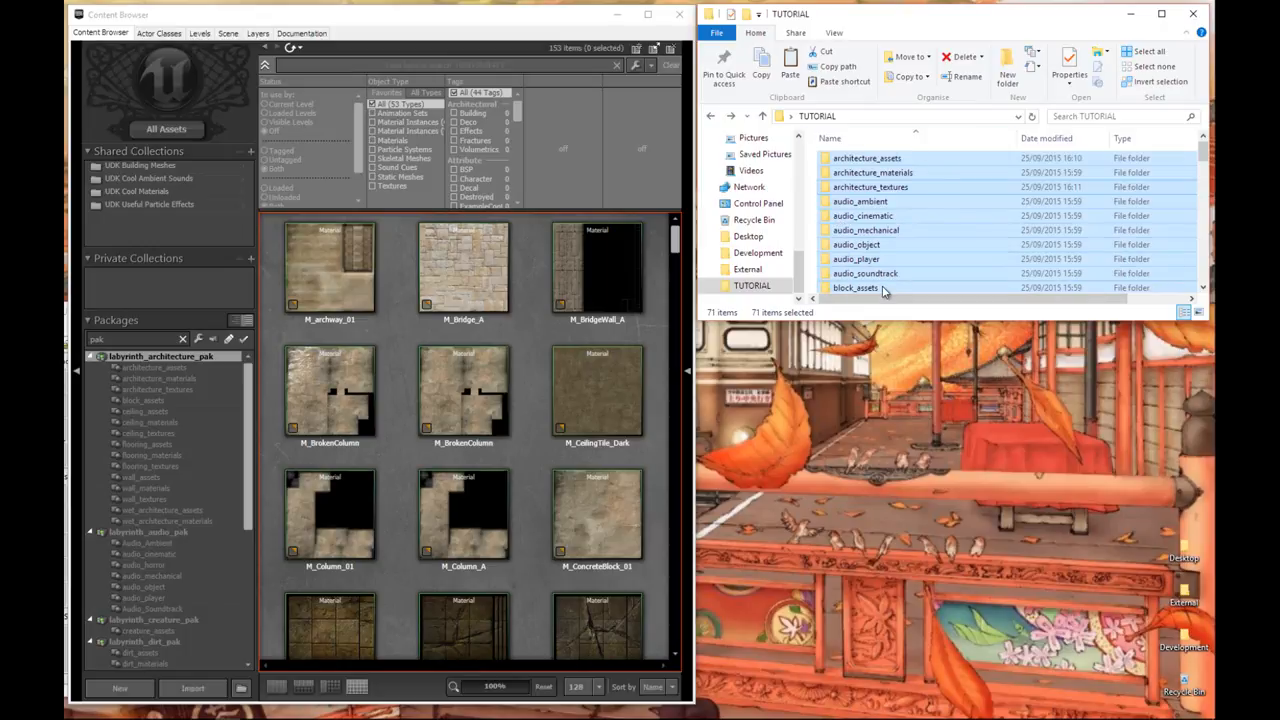
mouse_move(884, 290)
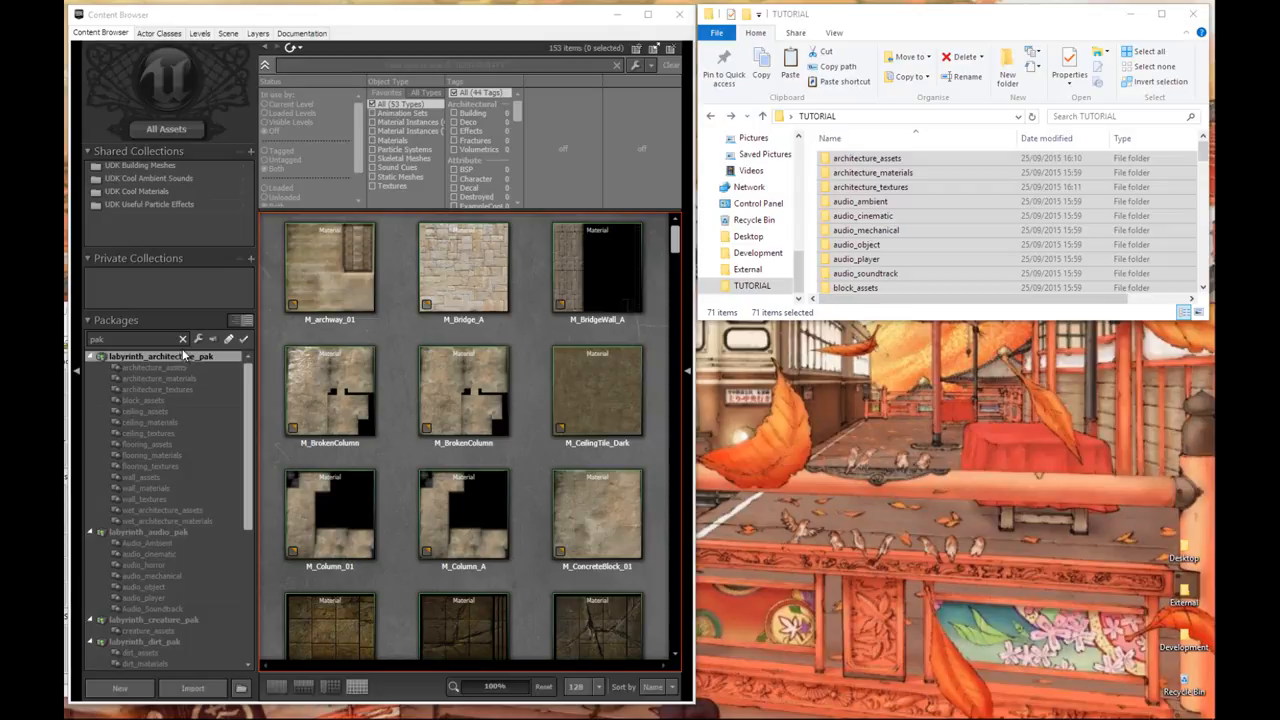
Show only the 17 static meshes of the architecture_assets group
left_click(154, 368)
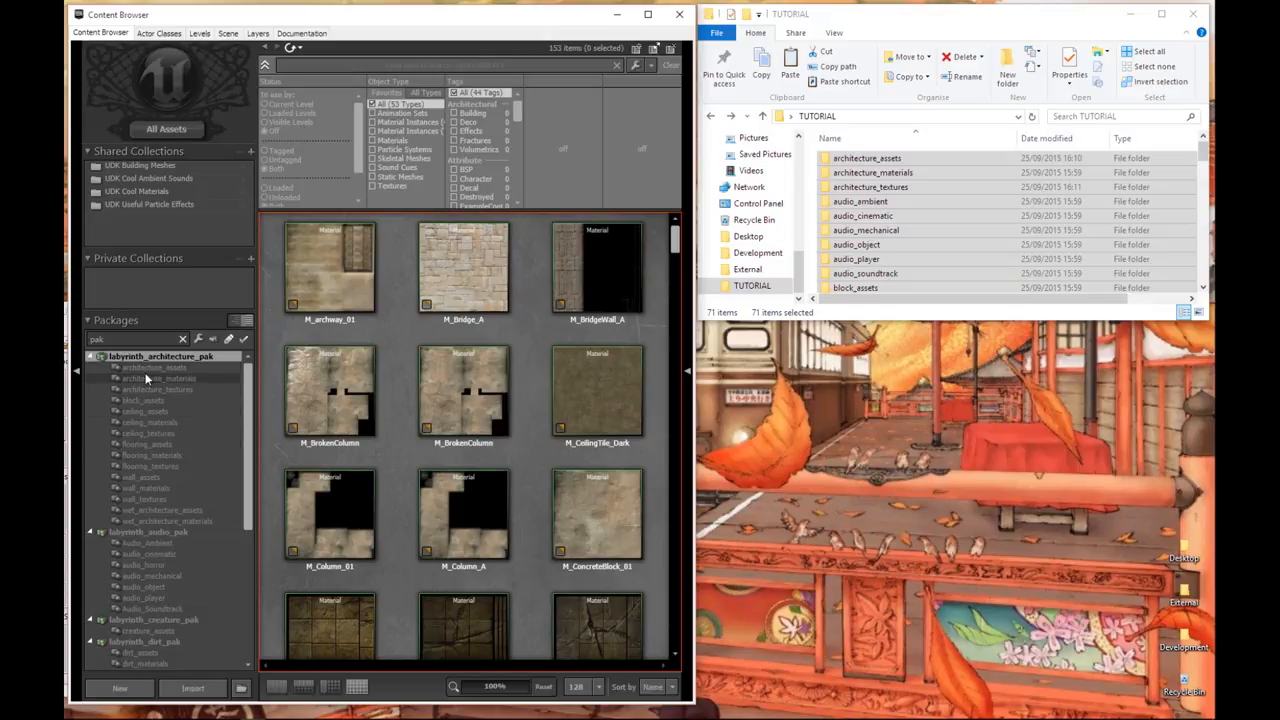
left_click(154, 368)
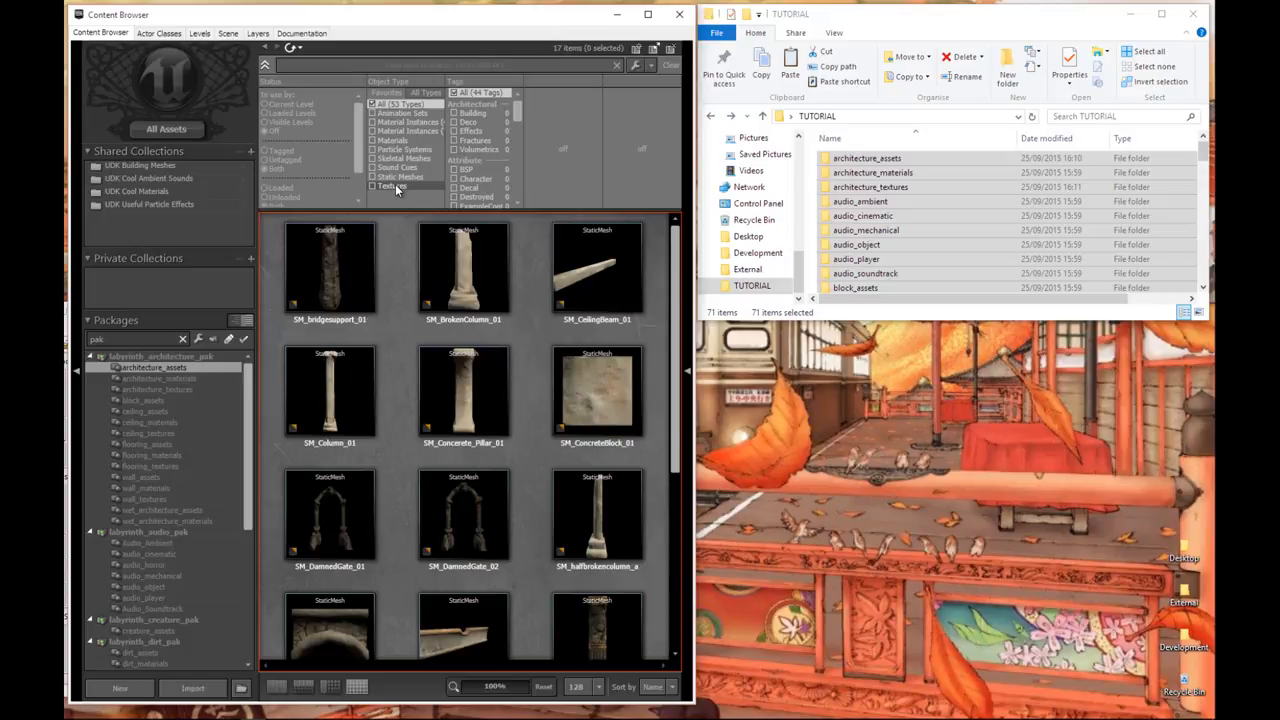
Select all 17 architecture static meshes and start a Bulk Export of them
left_click(376, 186)
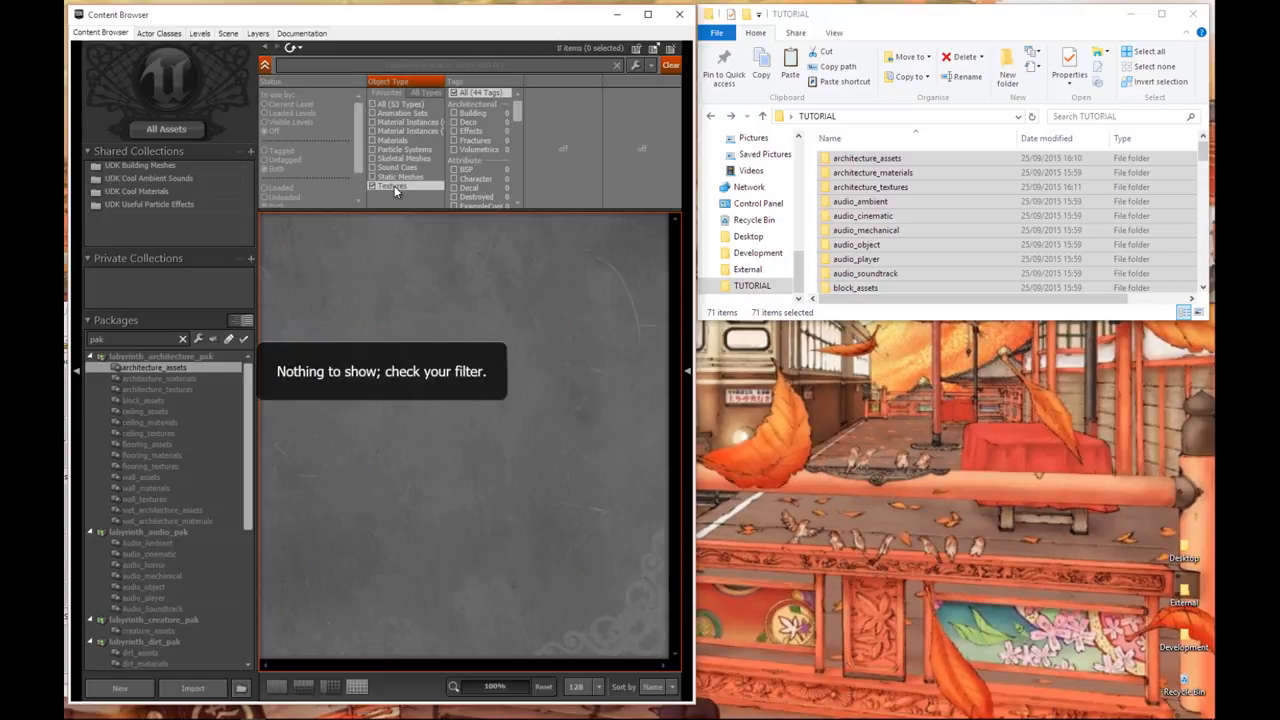
left_click(376, 176)
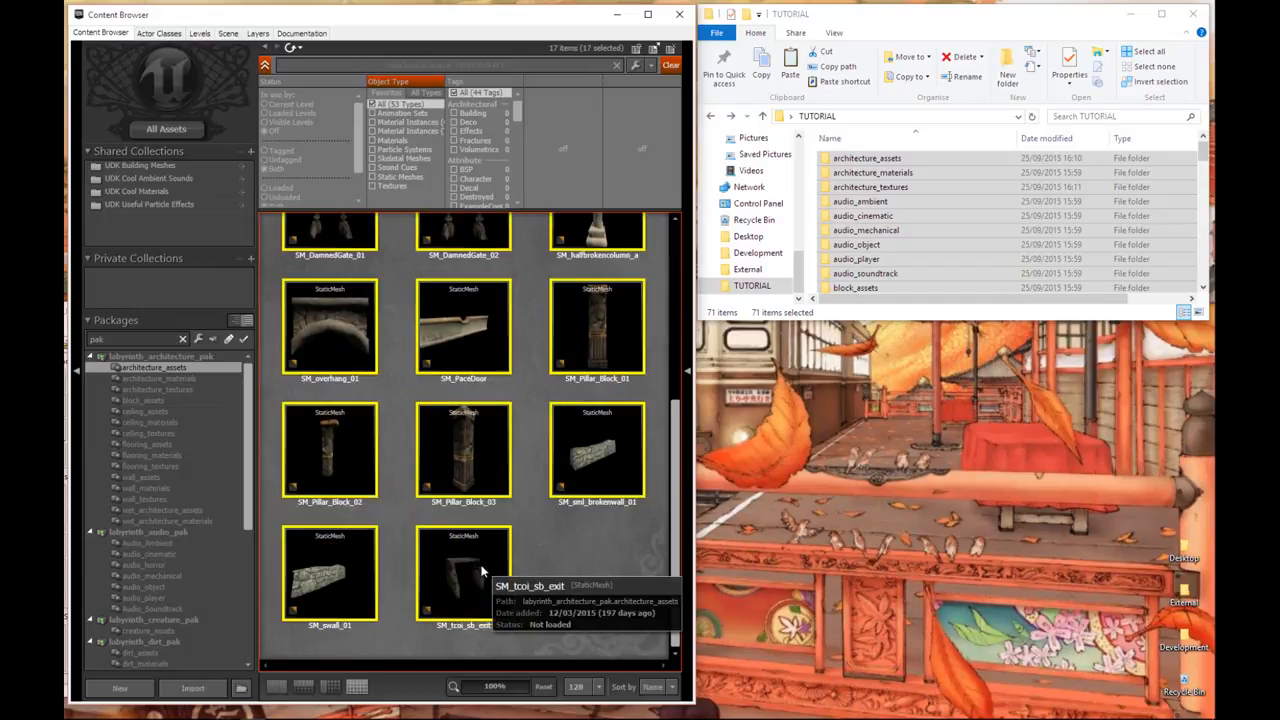
right_click(464, 576)
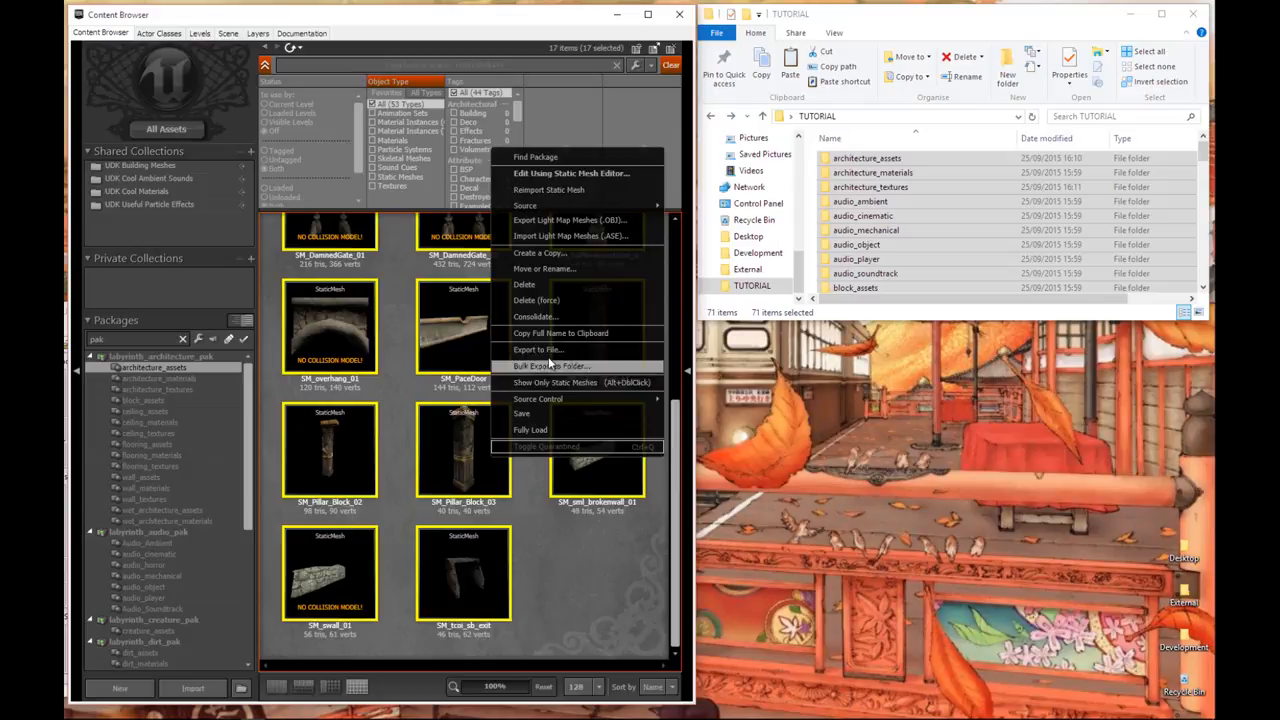
left_click(538, 348)
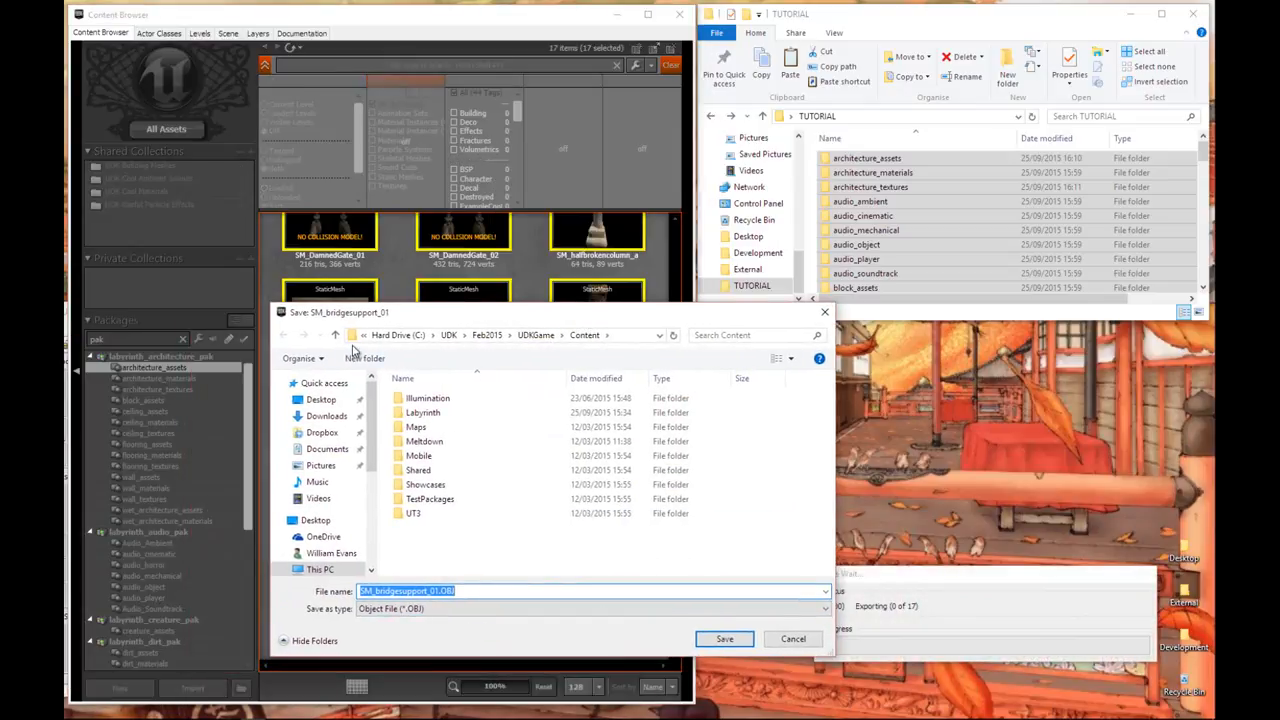
Point the export at Desktop > TUTORIAL > architecture_assets with FBX as the file type
left_click(324, 384)
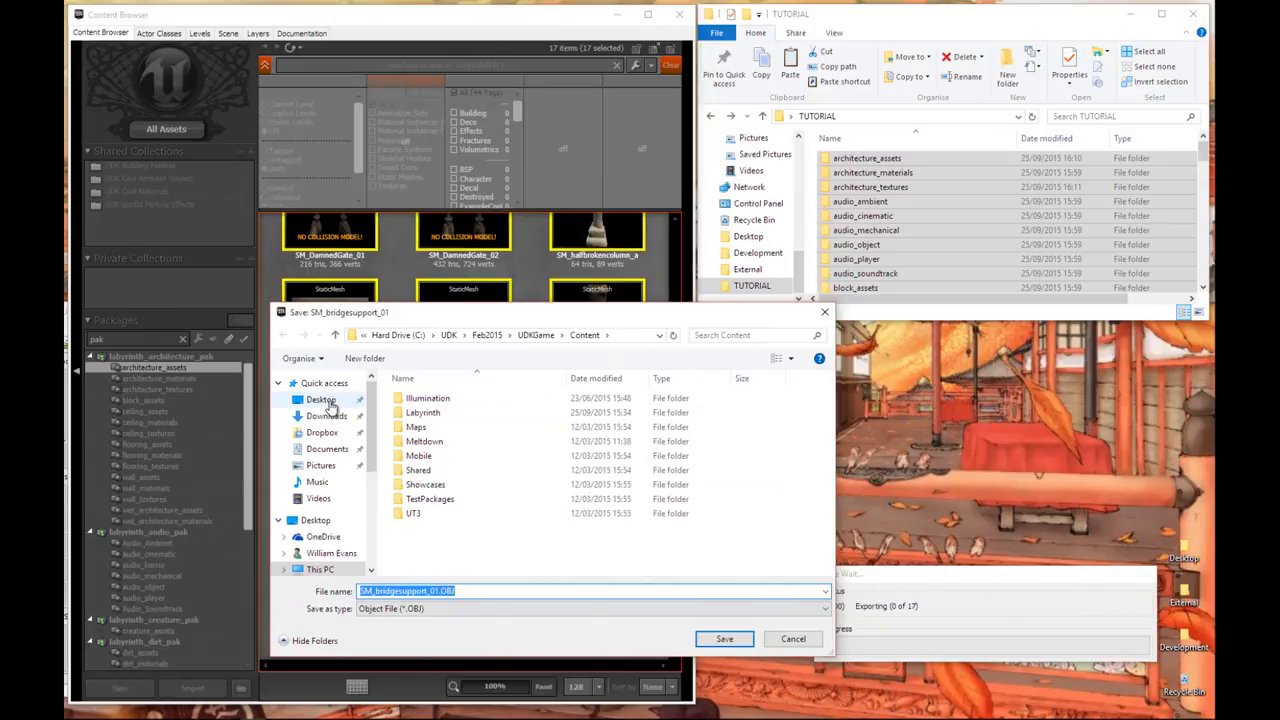
left_click(320, 400)
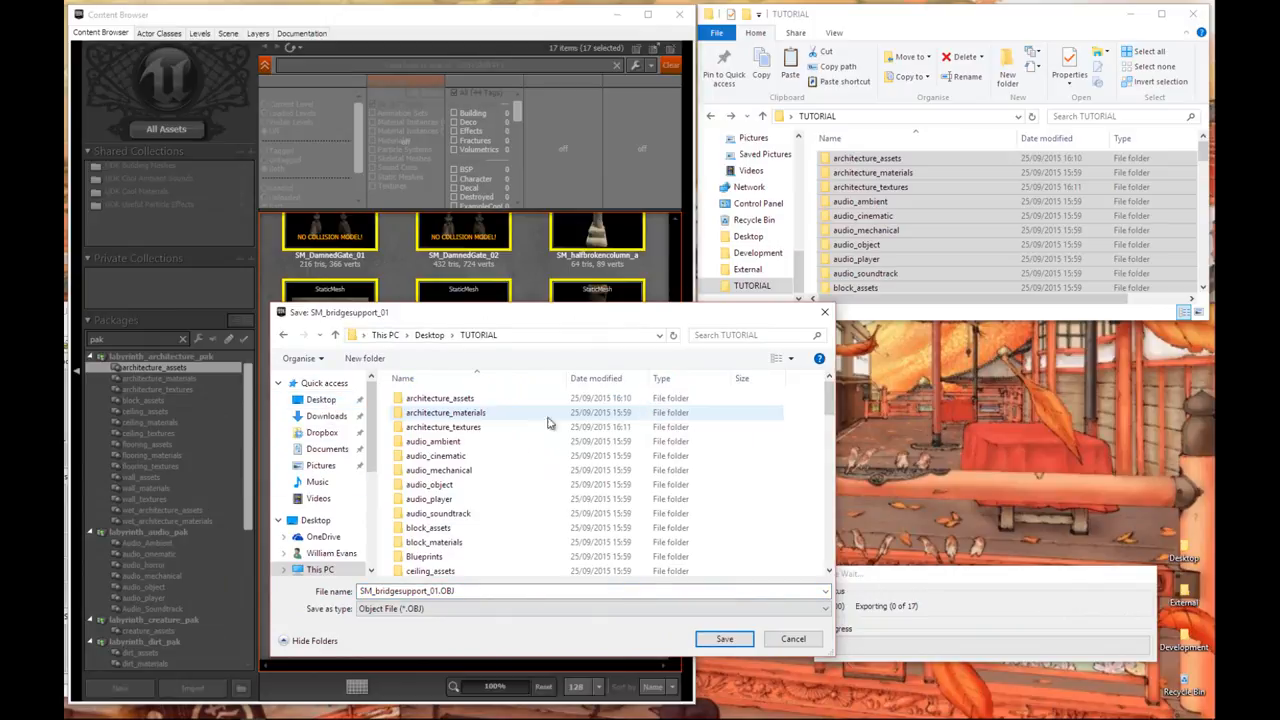
left_click(440, 398)
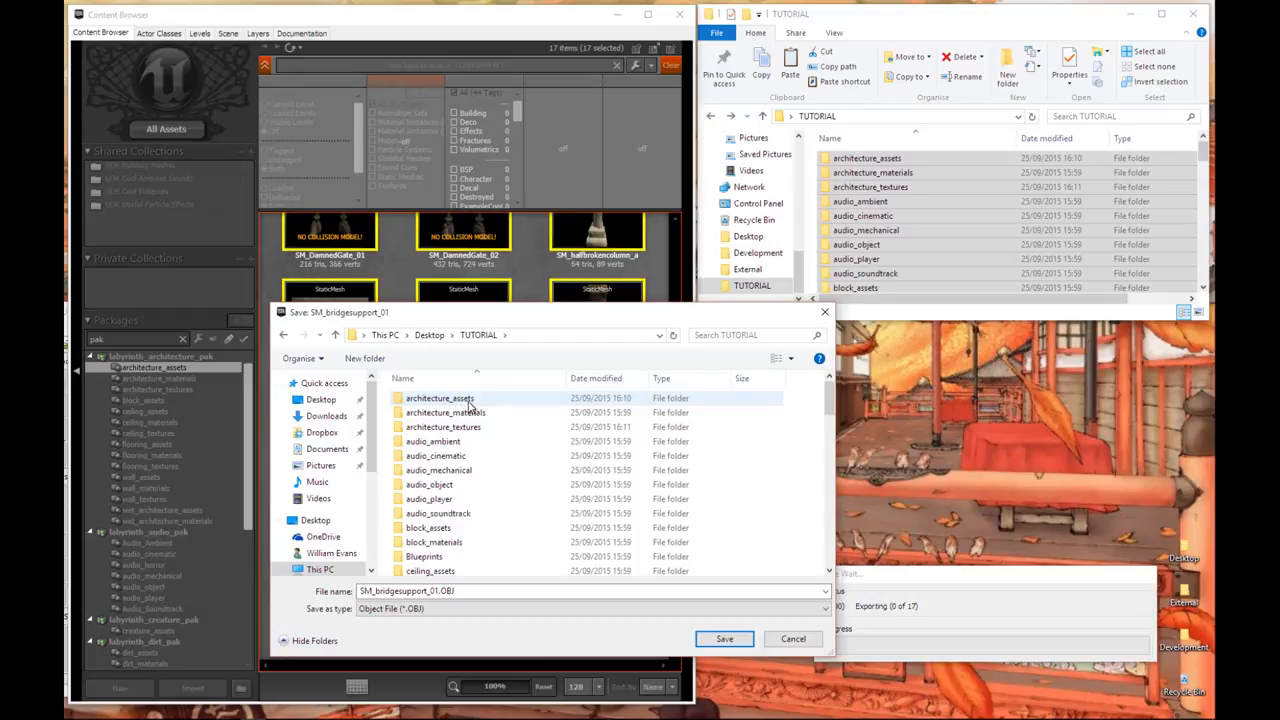
double_click(440, 398)
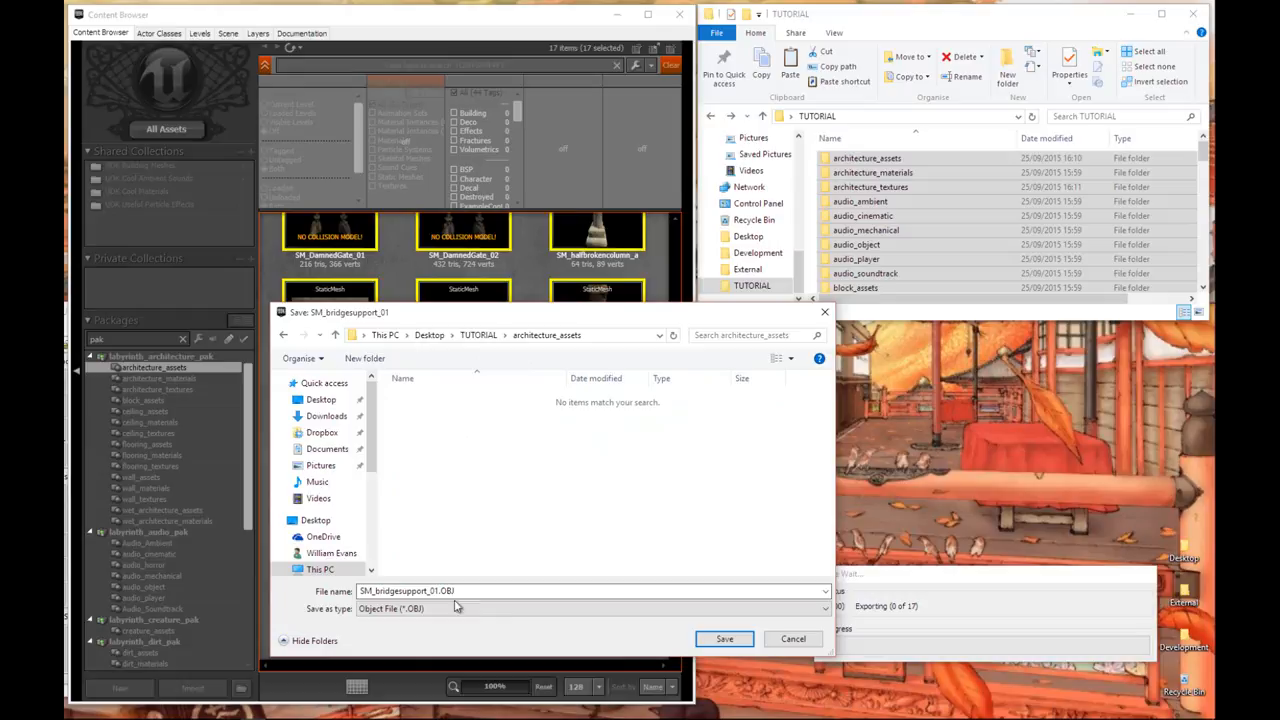
left_click(590, 608)
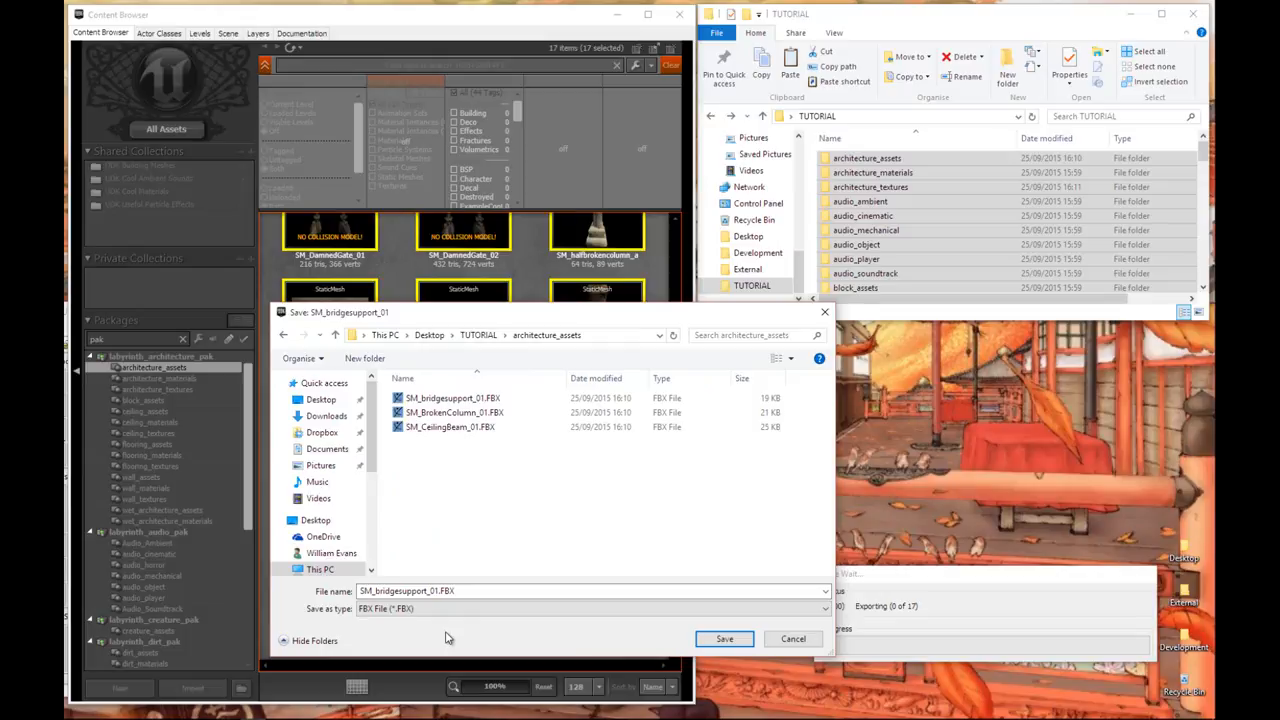
mouse_move(420, 636)
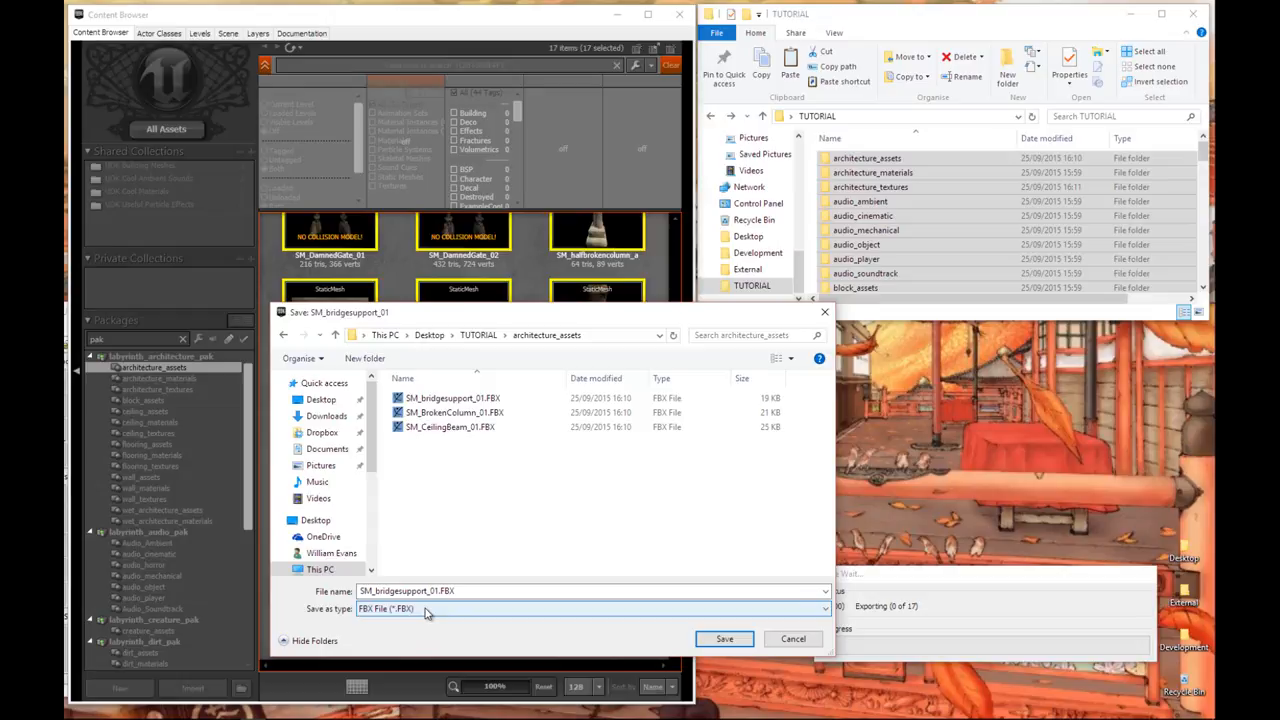
mouse_move(680, 632)
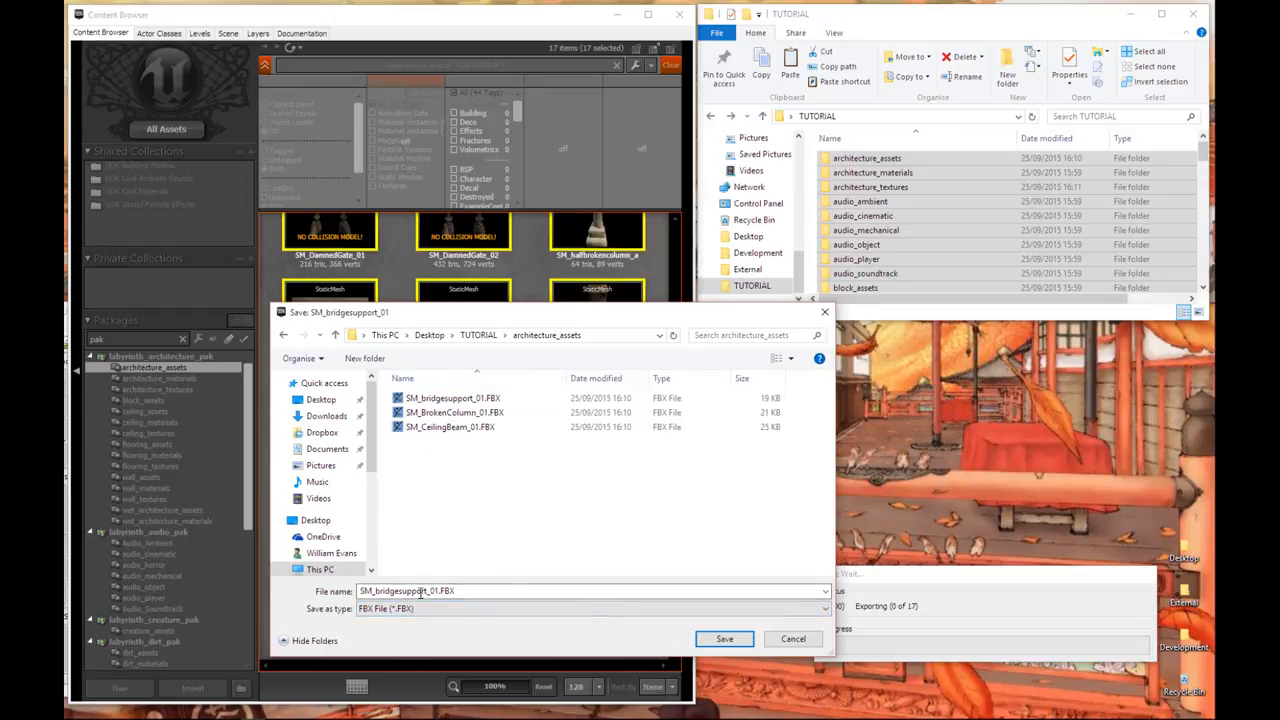
Save each prompted mesh (bridge support, ceiling beam, ...) as FBX into that folder
left_click(724, 640)
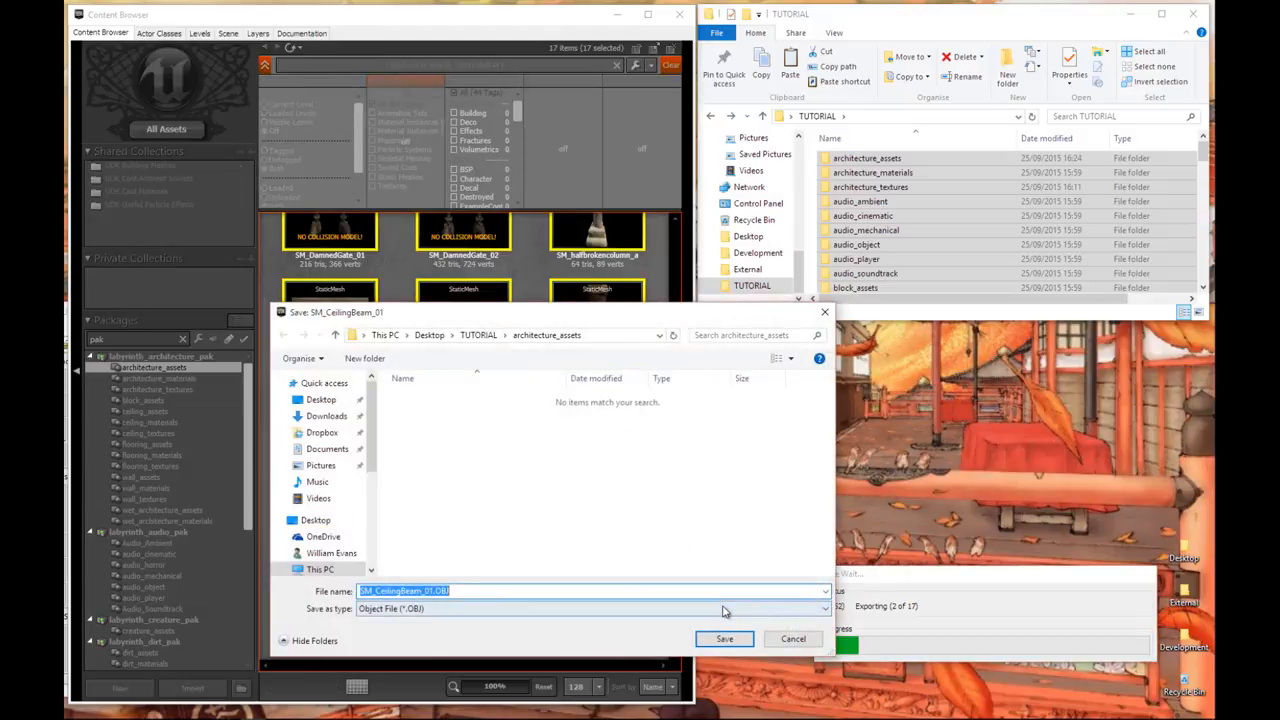
left_click(724, 638)
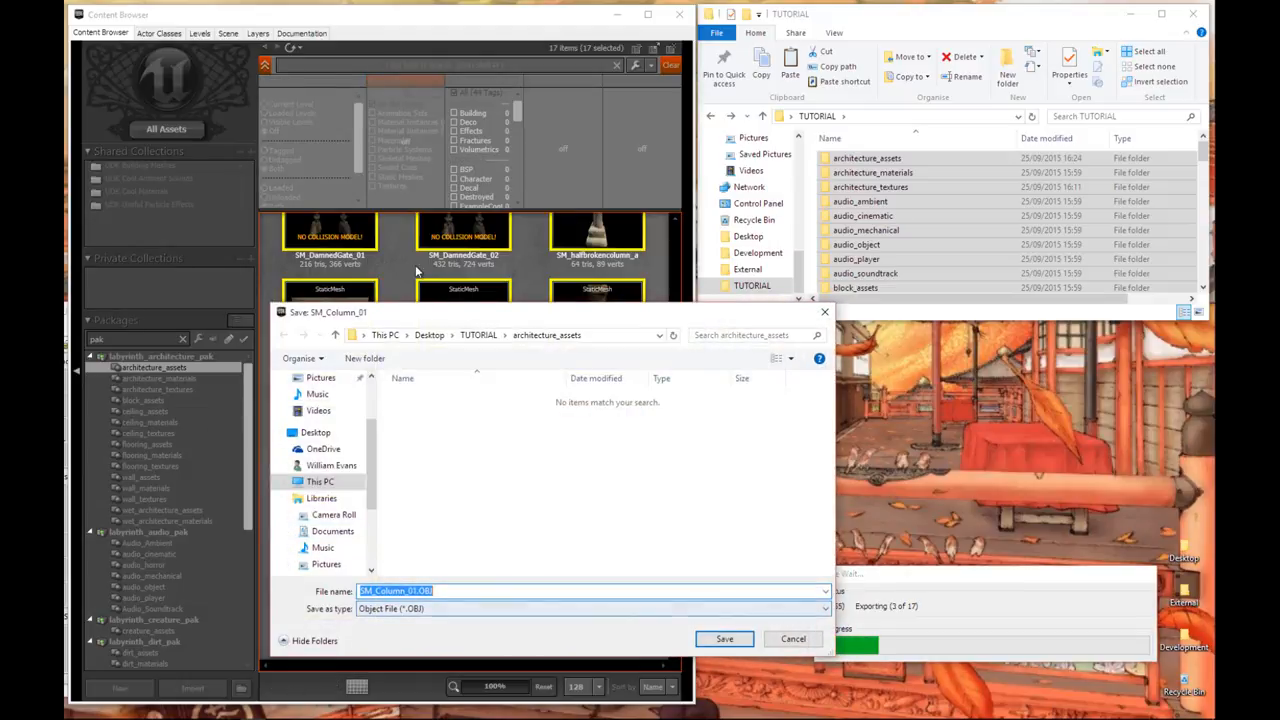
left_click(590, 608)
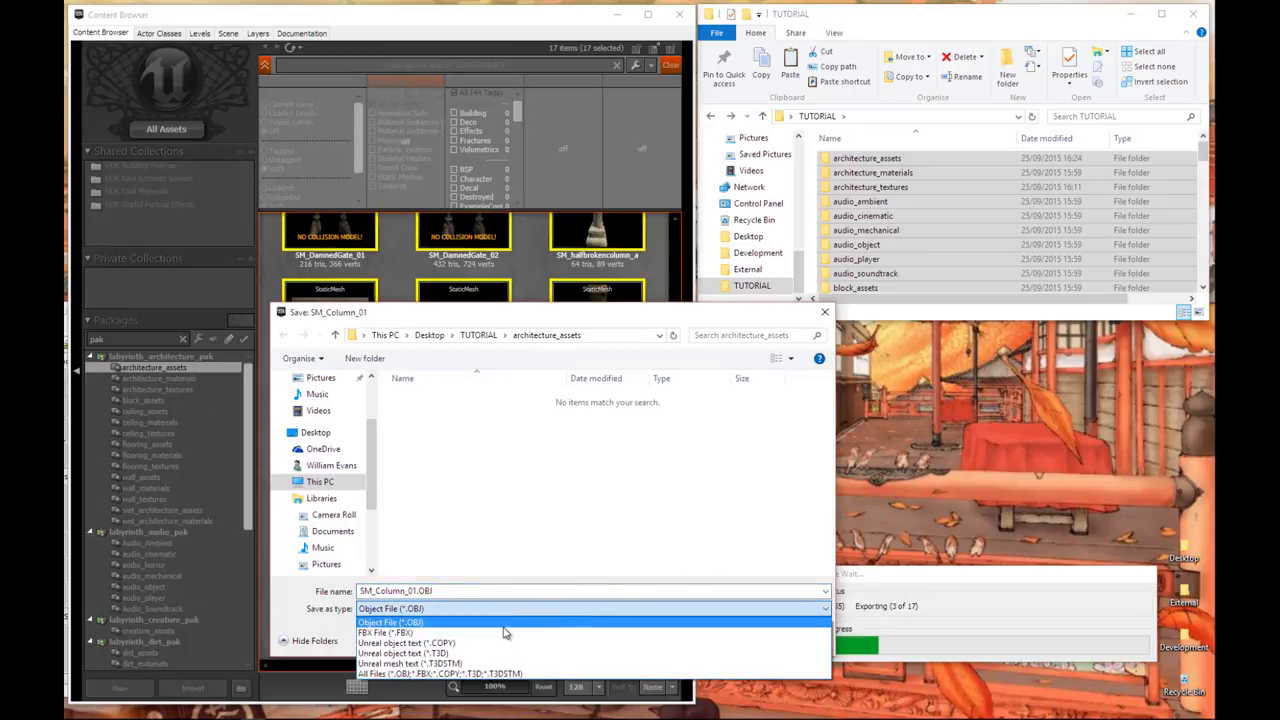
left_click(390, 632)
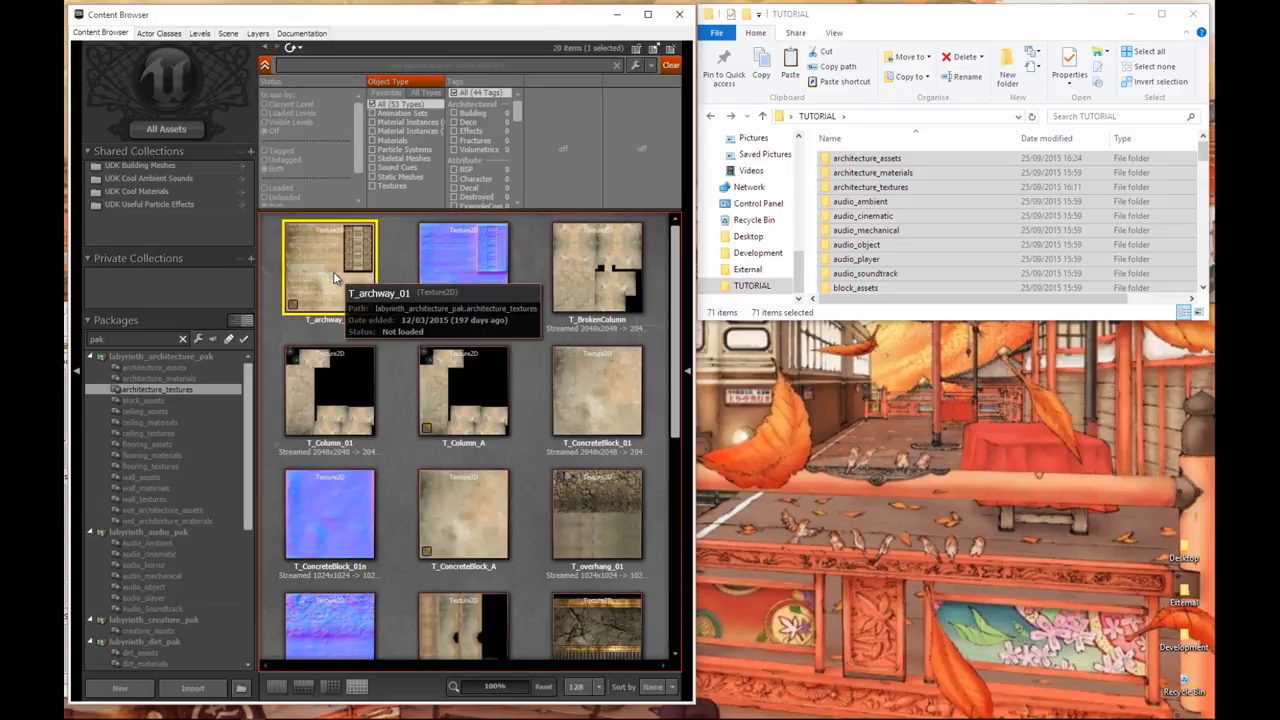
mouse_move(424, 344)
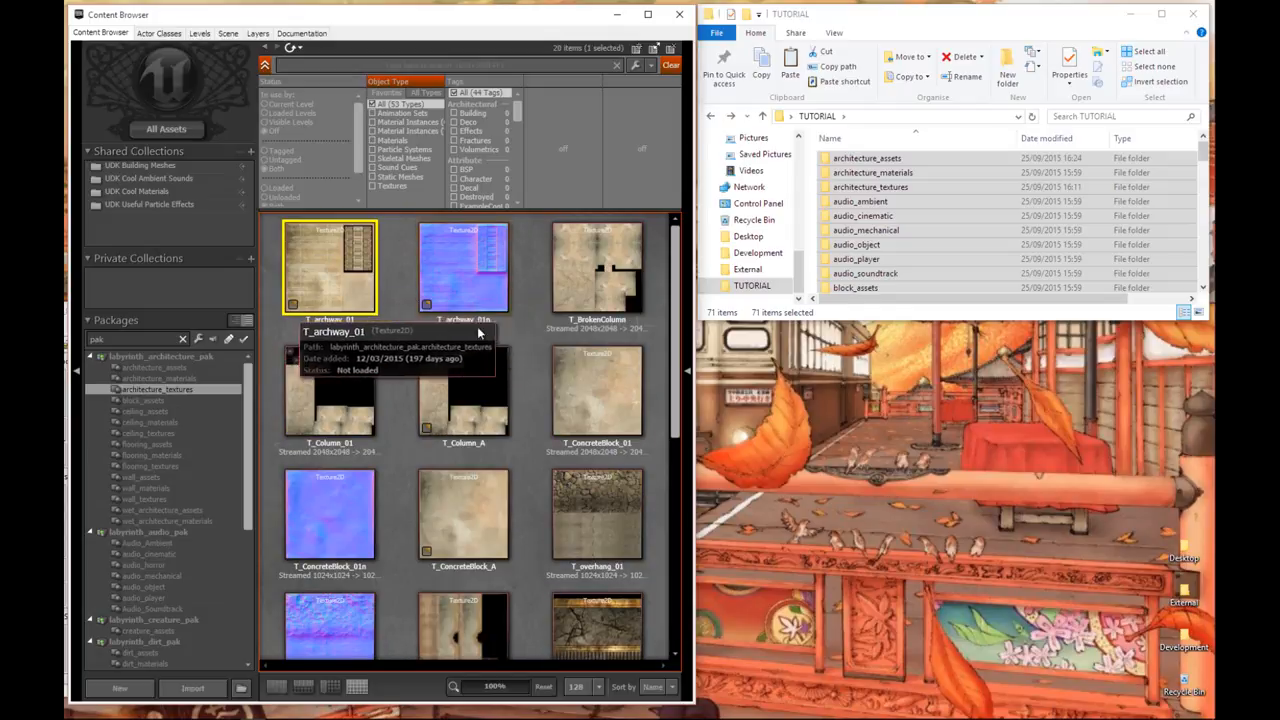
Scroll through the 26 textures of the architecture_textures group
scroll("down", 3)
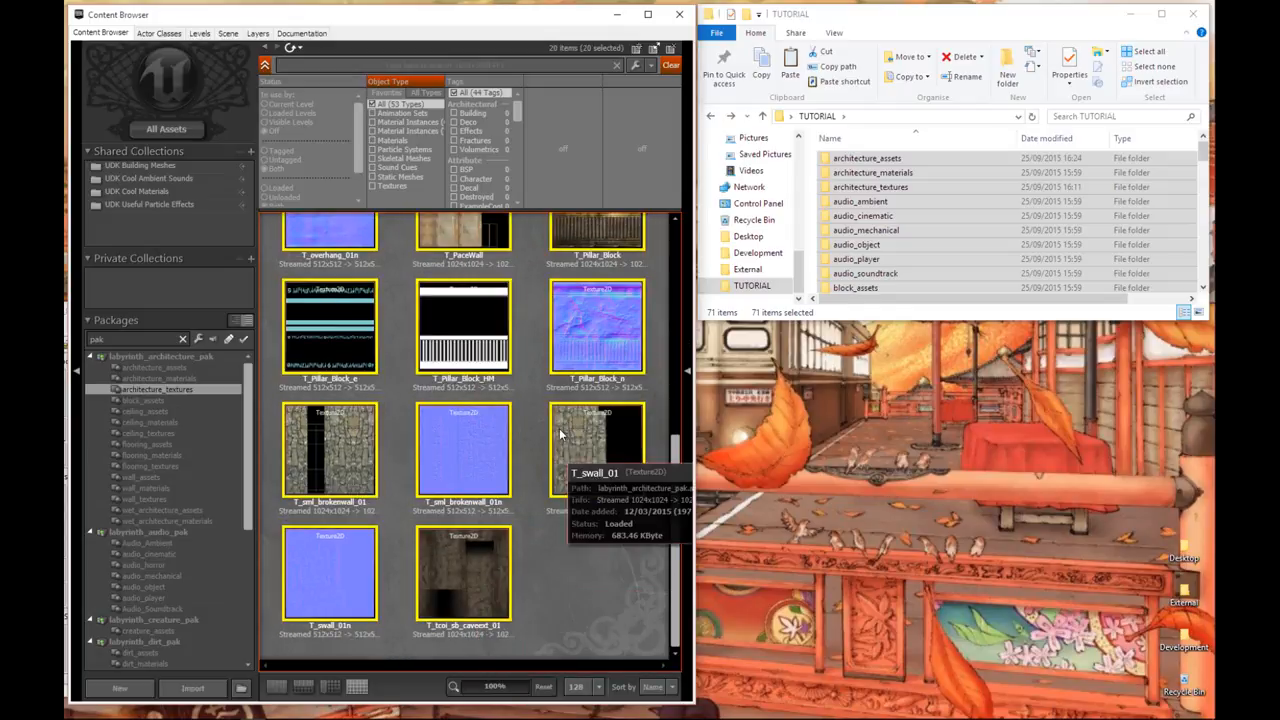
mouse_move(478, 460)
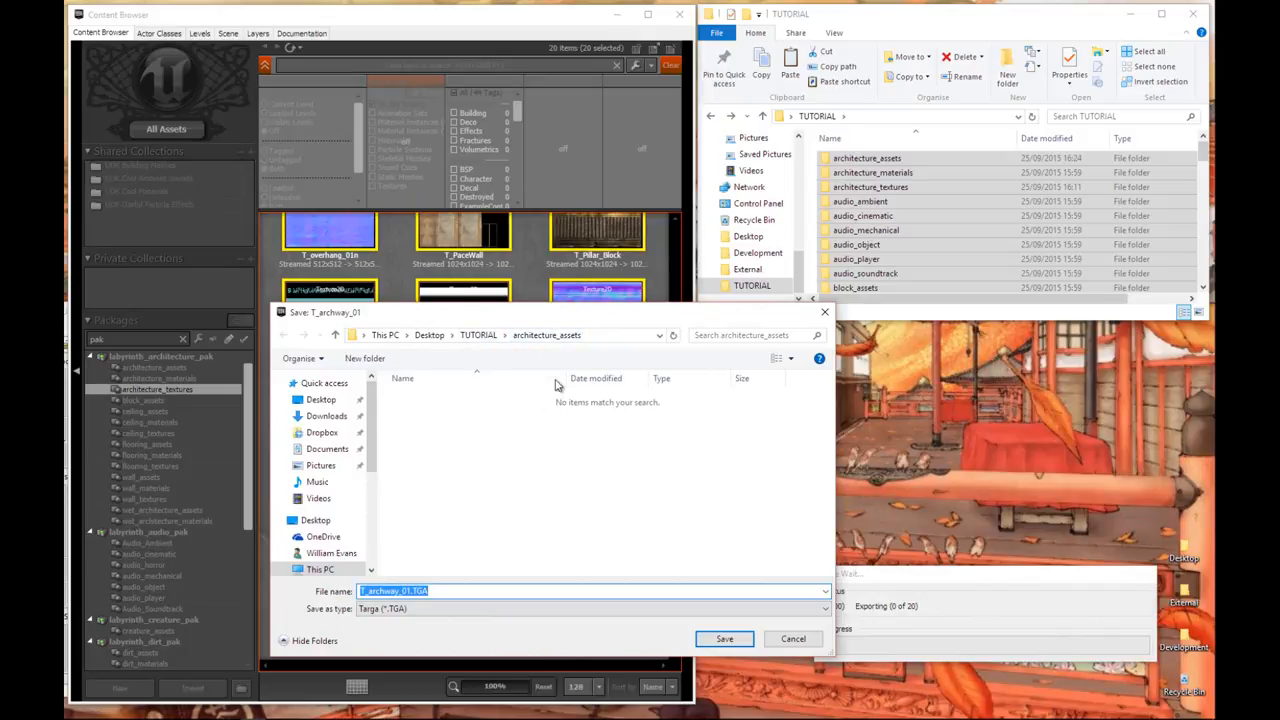
mouse_move(540, 348)
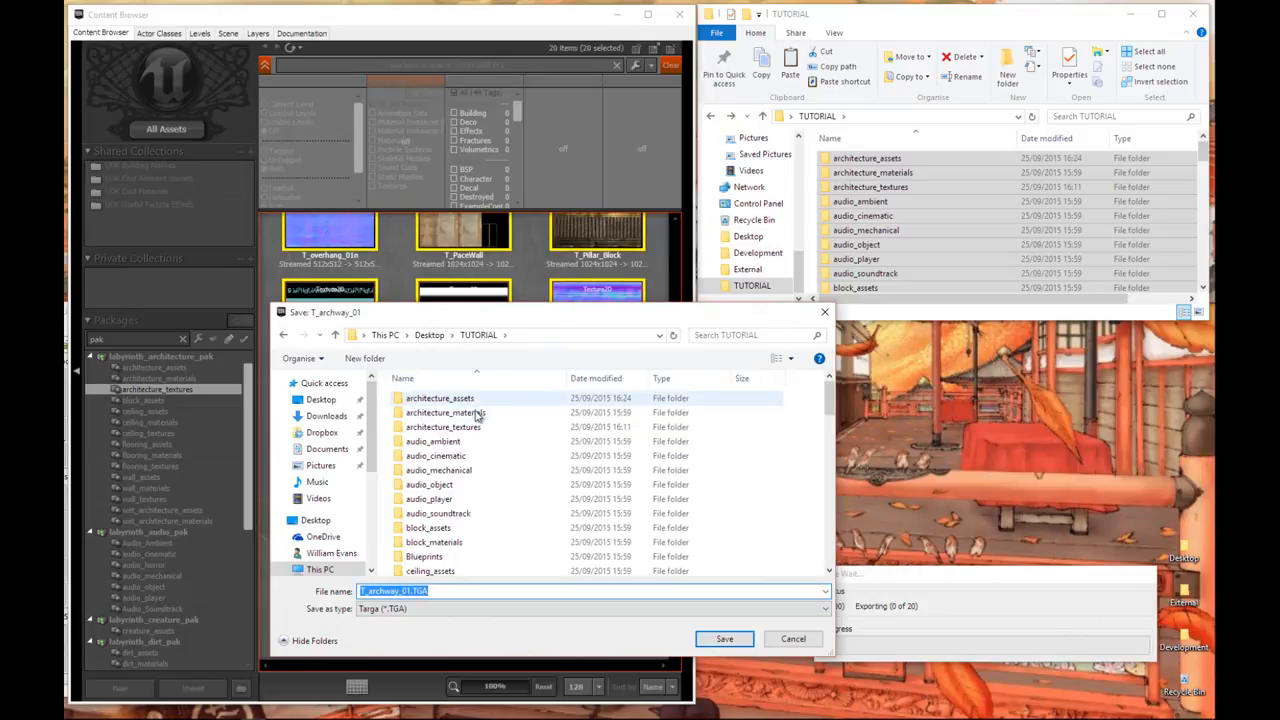
Save the archway textures as Targa files into TUTORIAL's architecture_textures folder
double_click(444, 428)
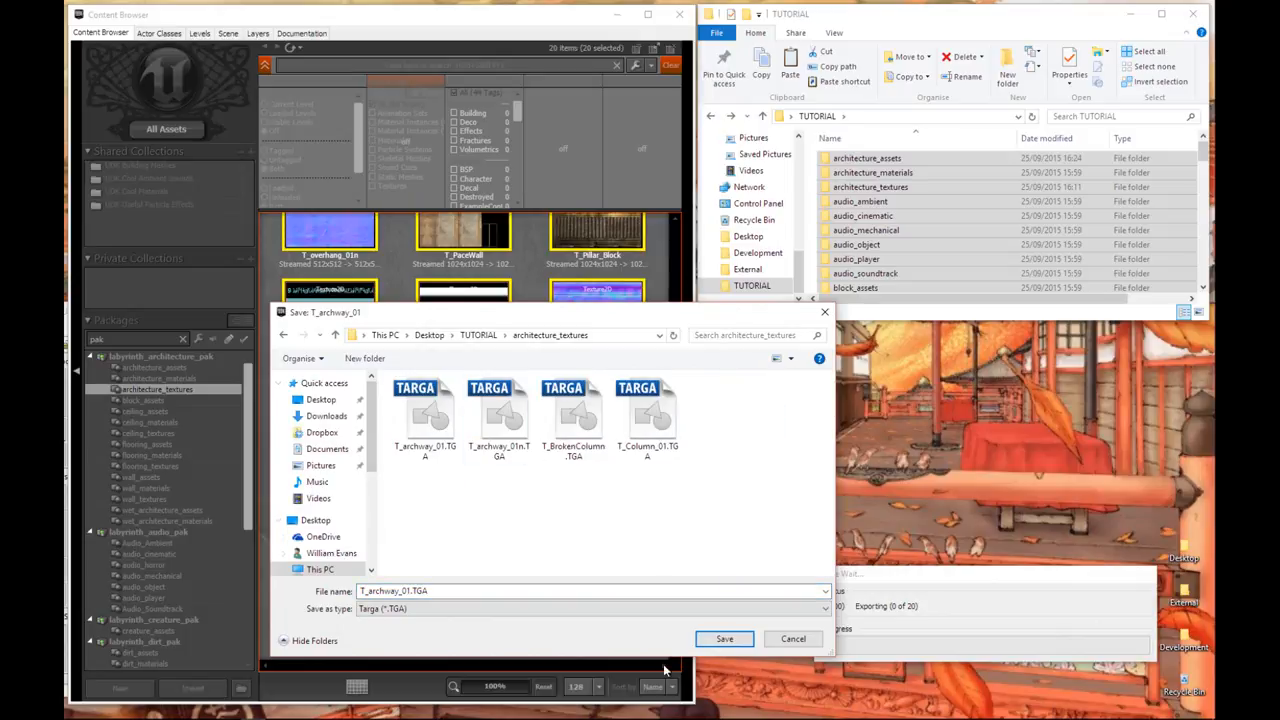
left_click(724, 638)
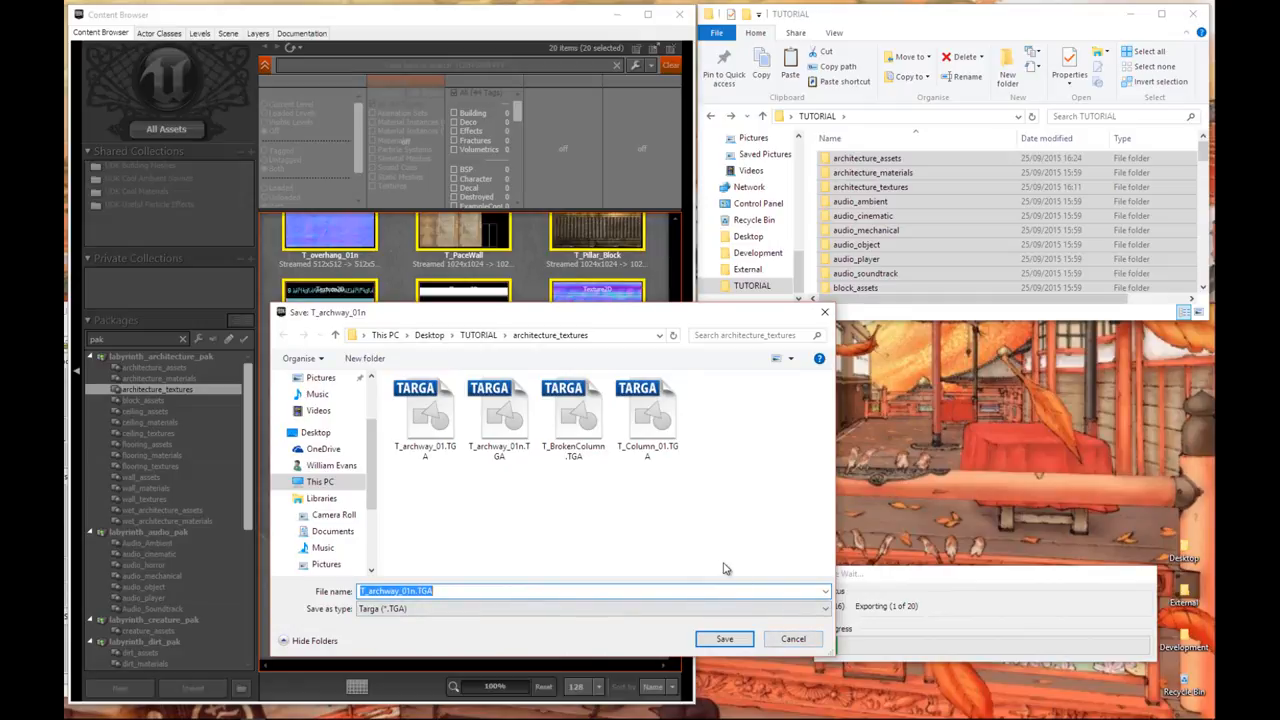
left_click(724, 638)
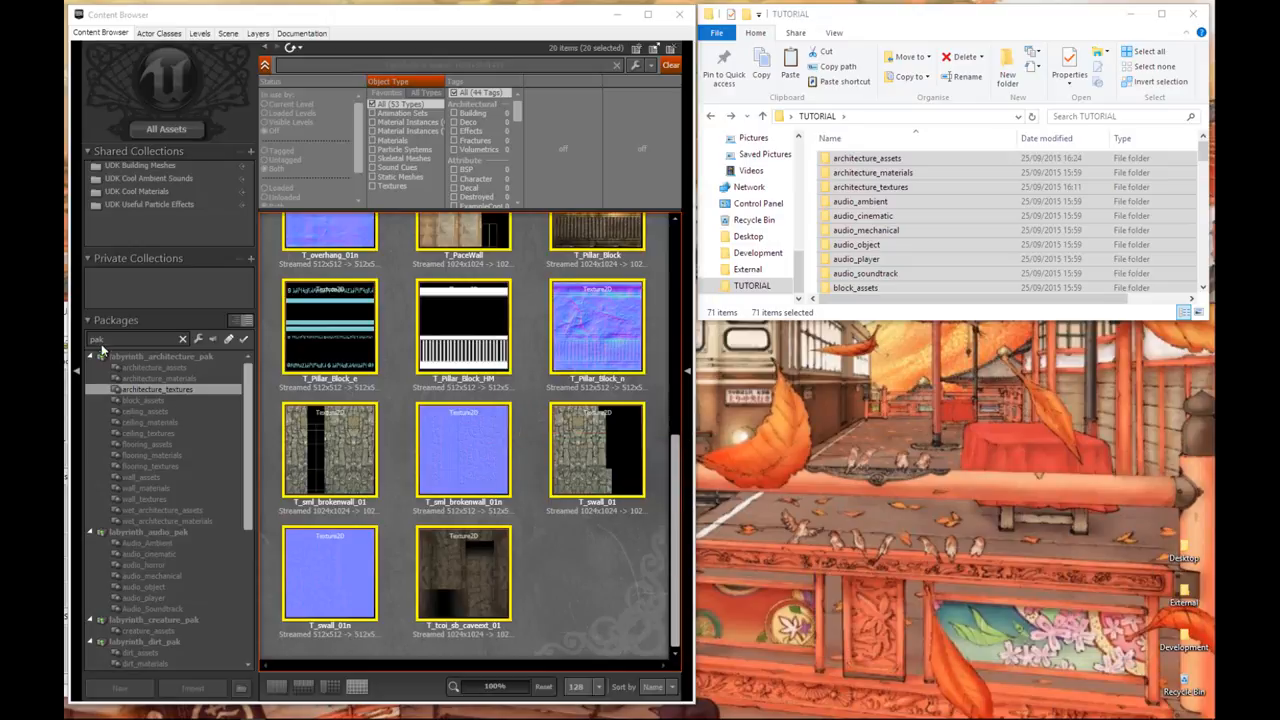
Review the architecture meshes, textures, wall meshes and material packages in turn
left_click(156, 368)
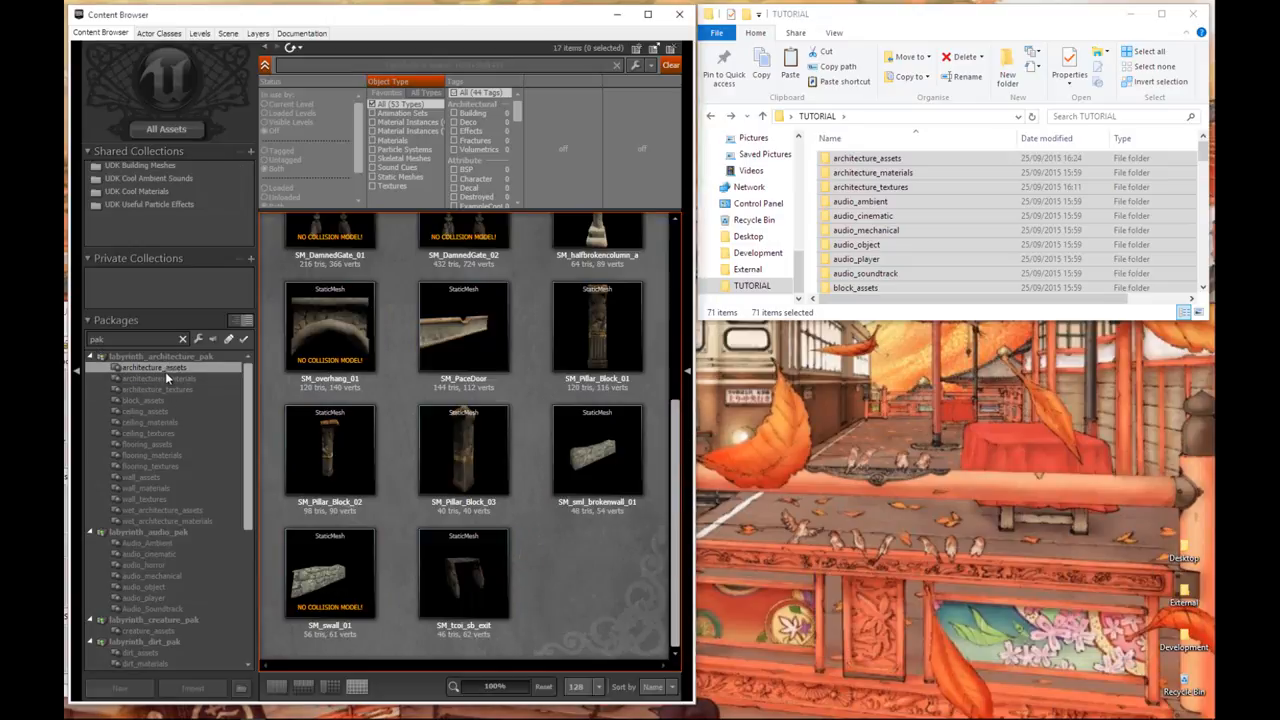
left_click(148, 432)
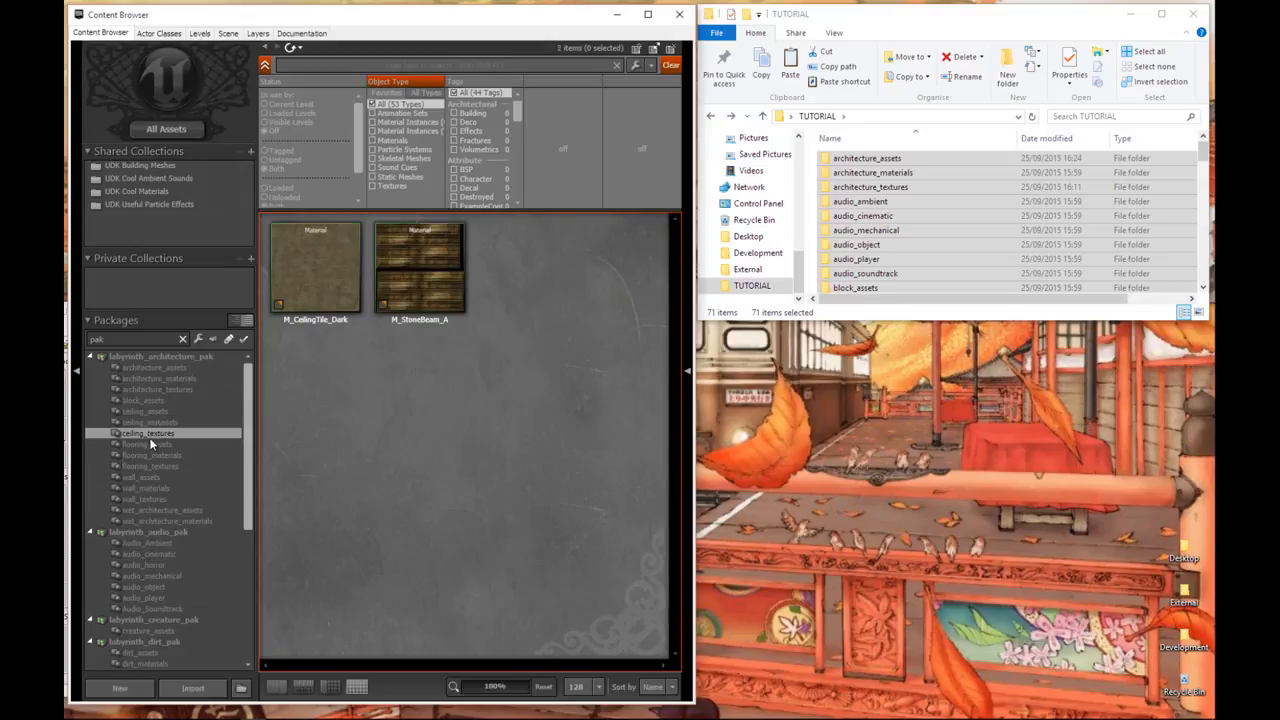
left_click(140, 476)
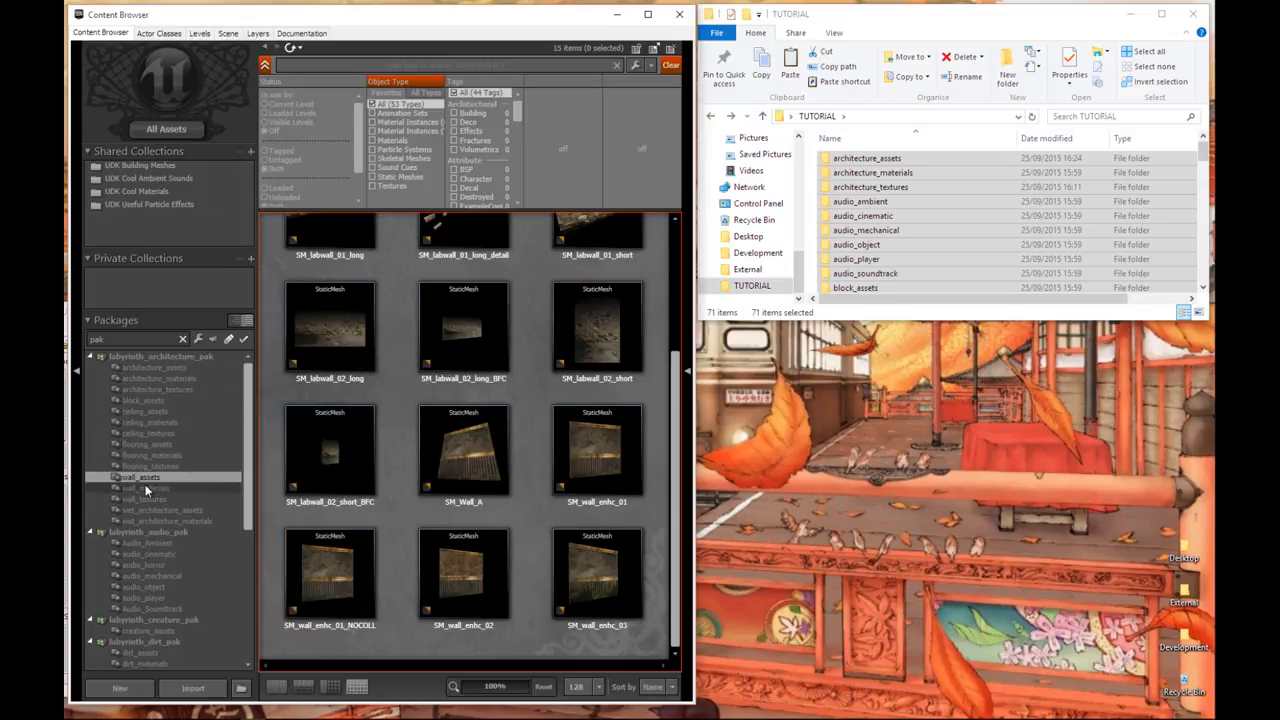
left_click(164, 520)
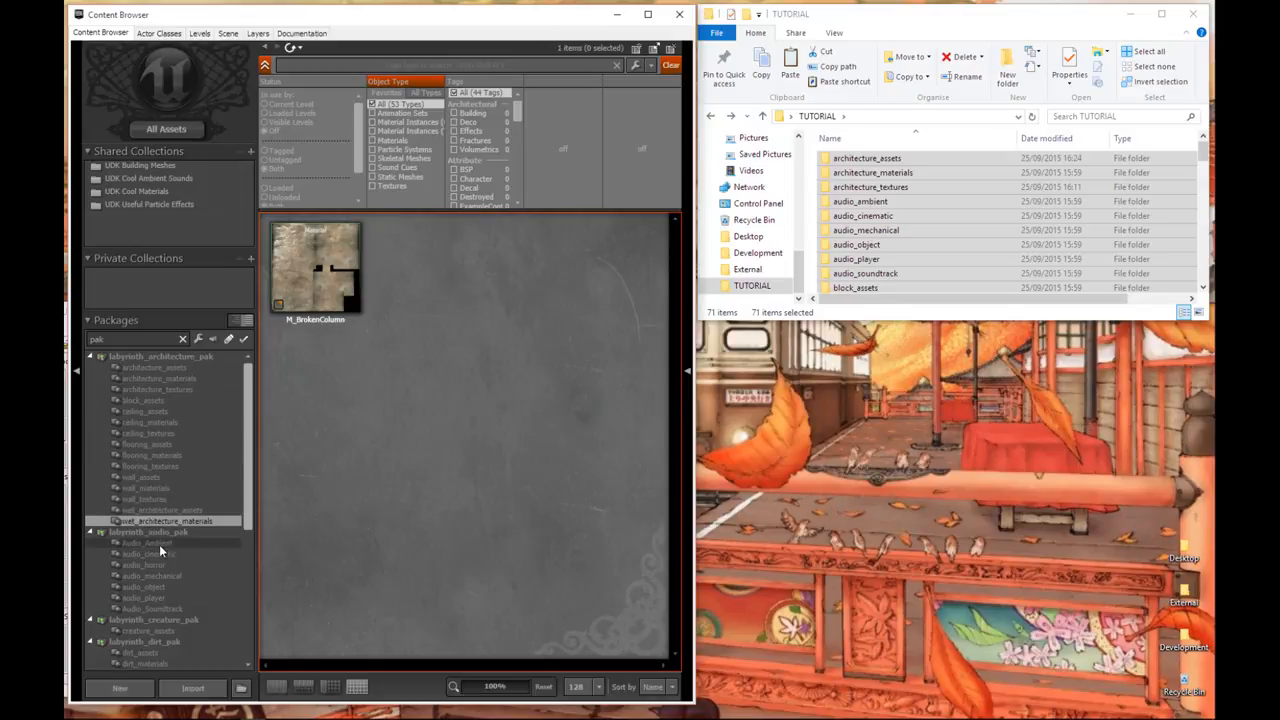
Show the audio_player package's sound cues and select Footstep_WaterCue
left_click(142, 598)
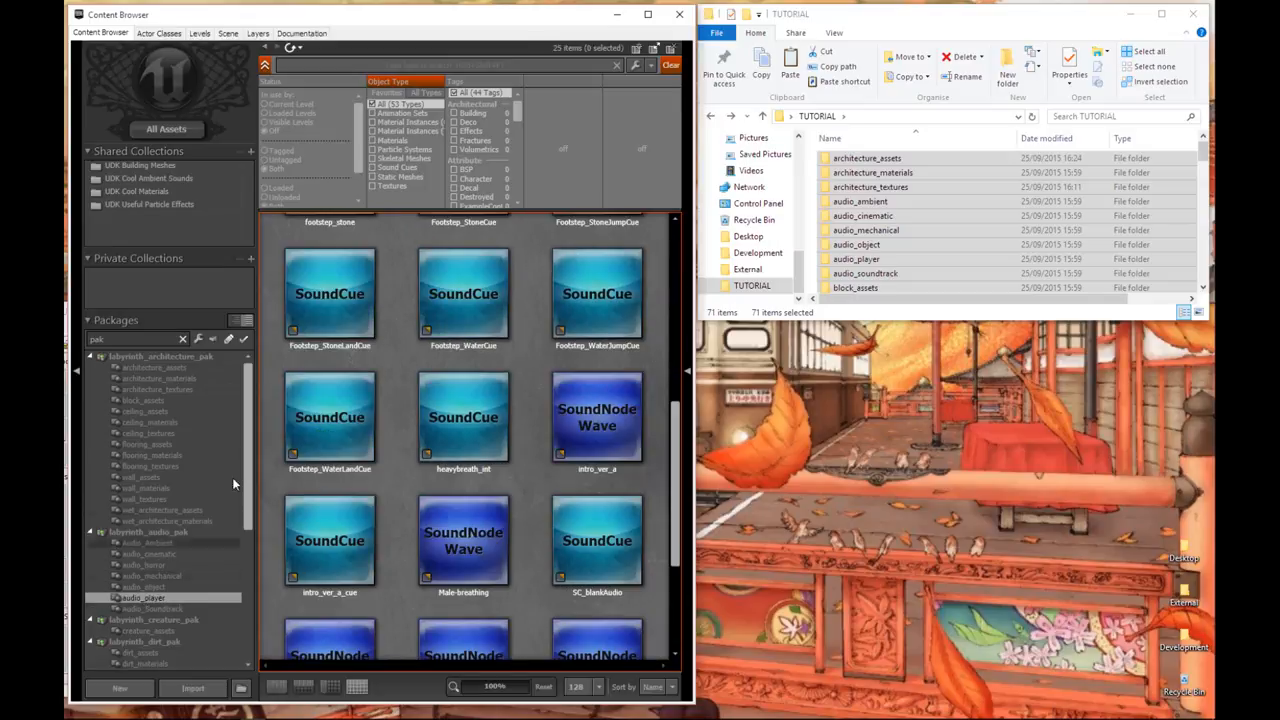
mouse_move(448, 308)
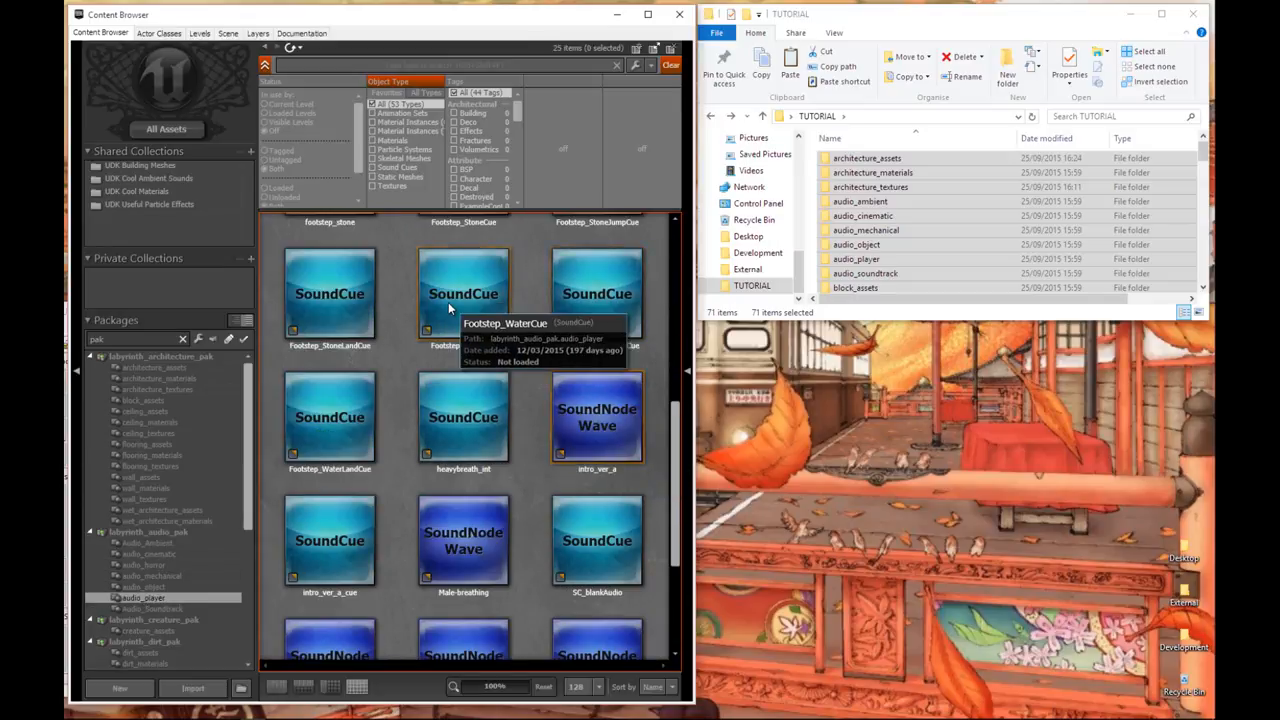
left_click(464, 292)
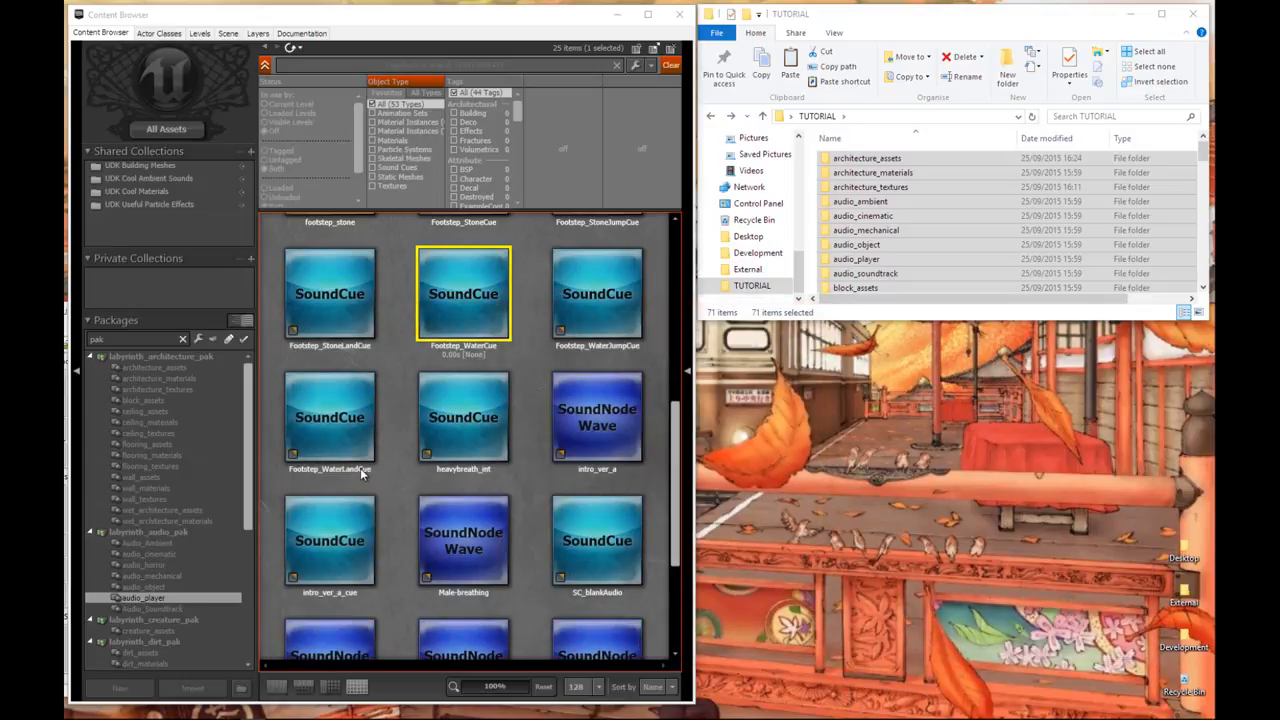
mouse_move(680, 16)
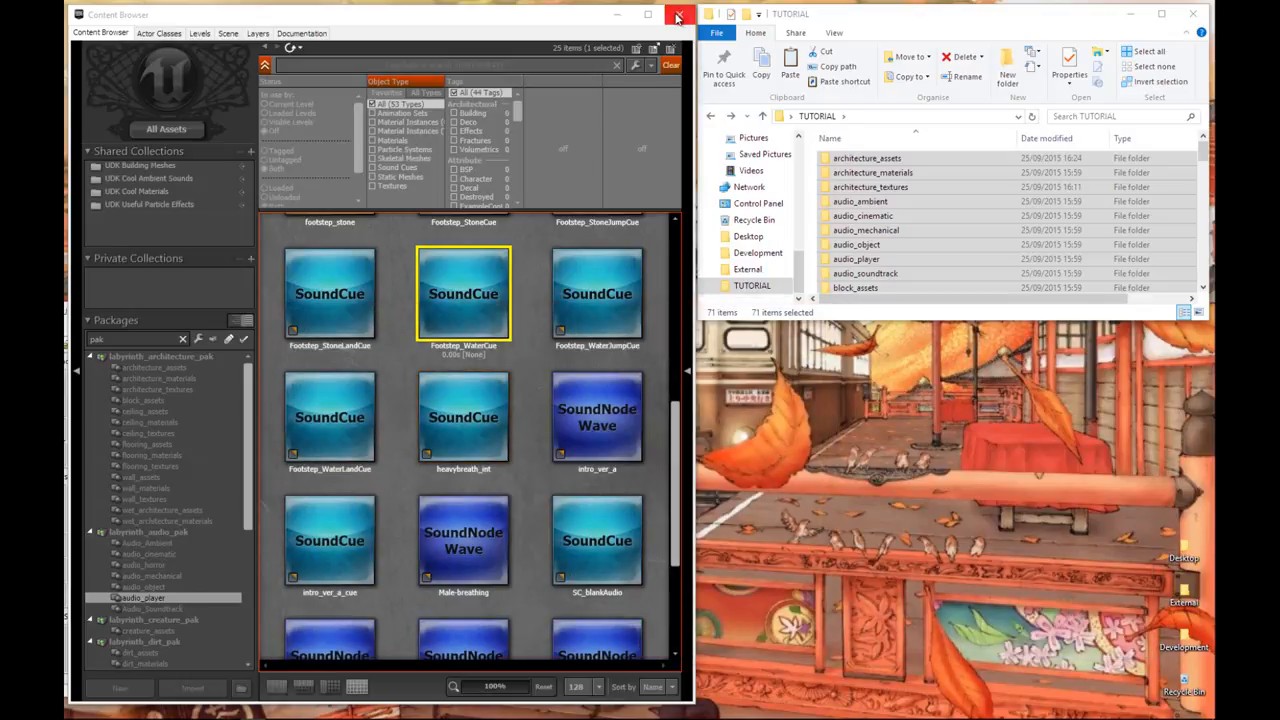
mouse_move(548, 16)
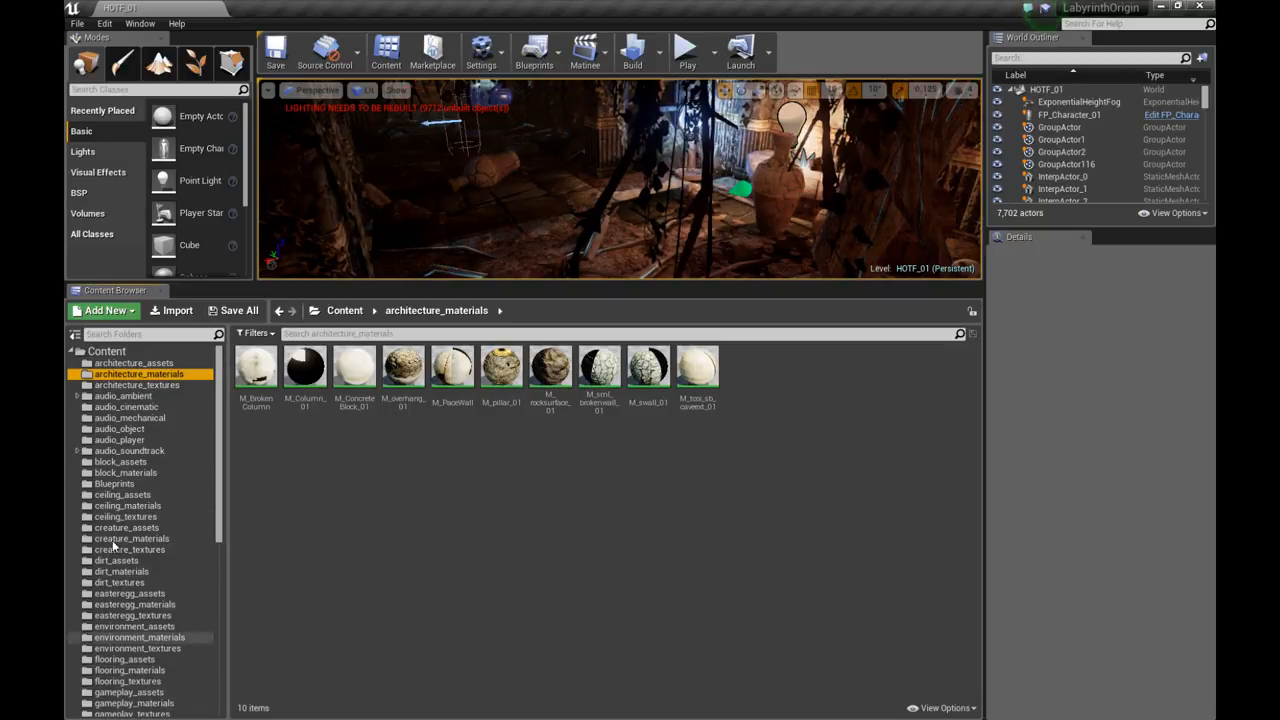
Show the architecture_assets content folder with its 17 meshes in the UE4 Content Browser
left_click(134, 362)
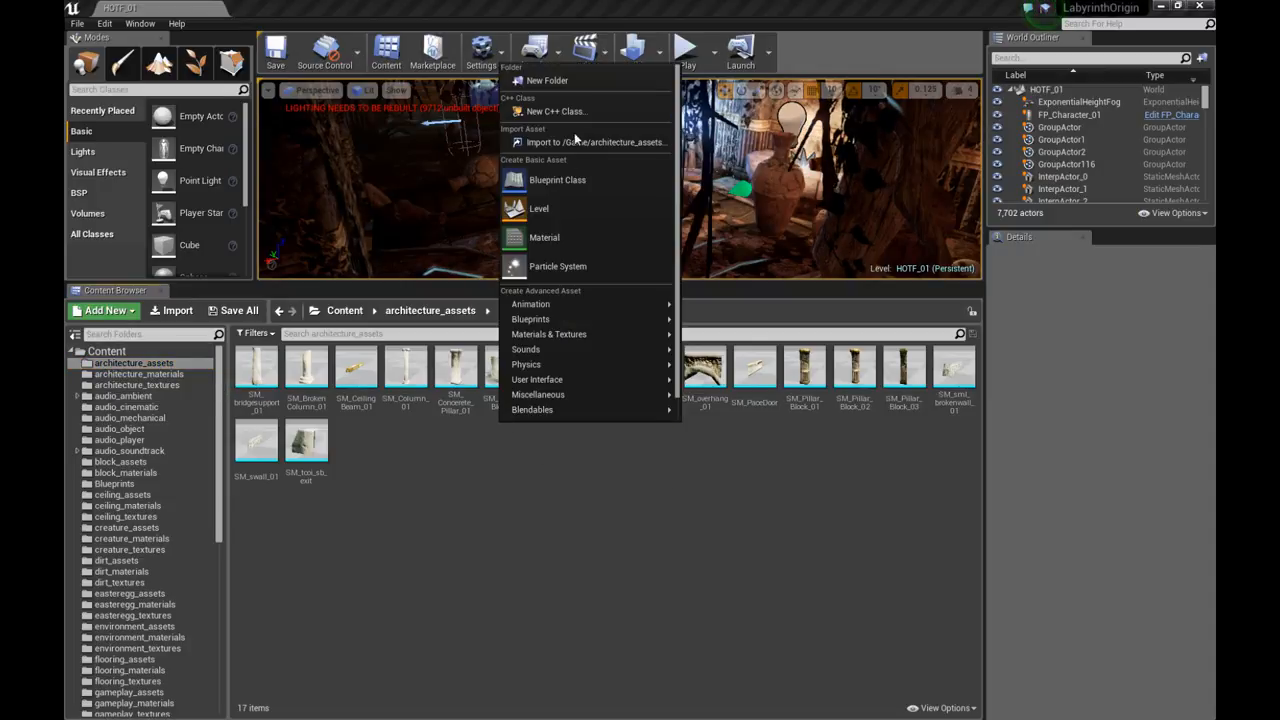
left_click(590, 142)
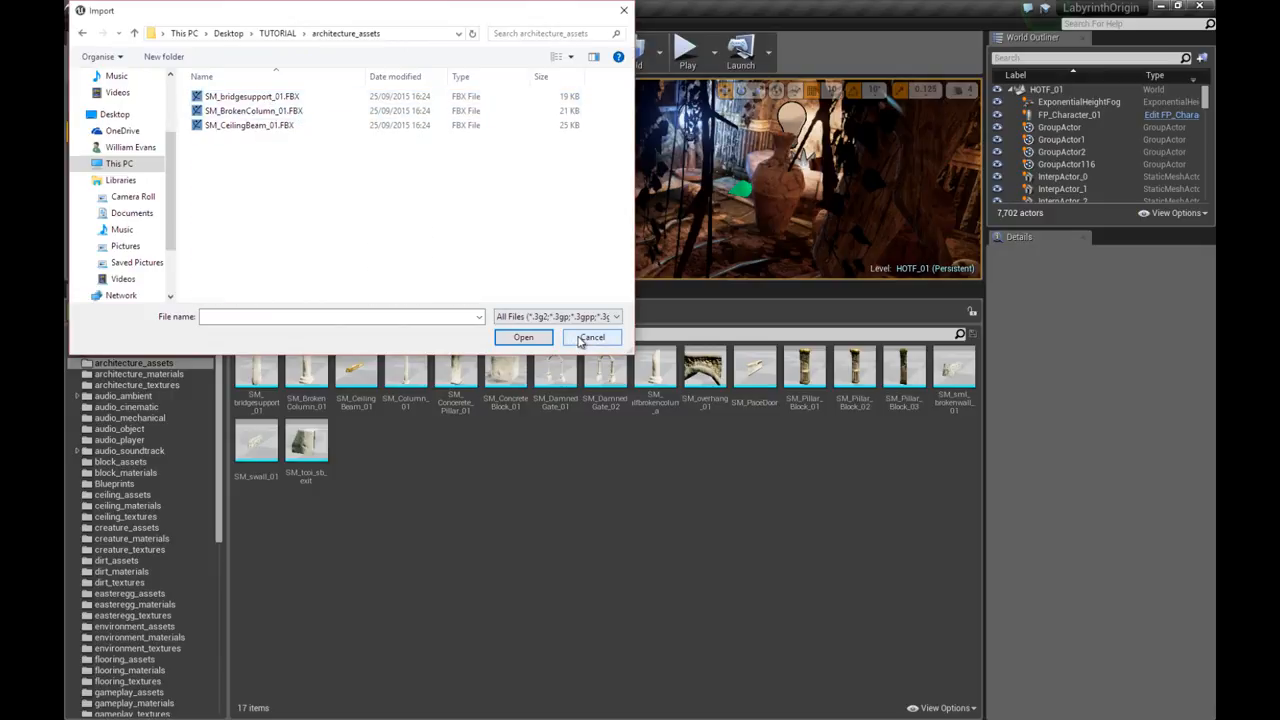
left_click(592, 336)
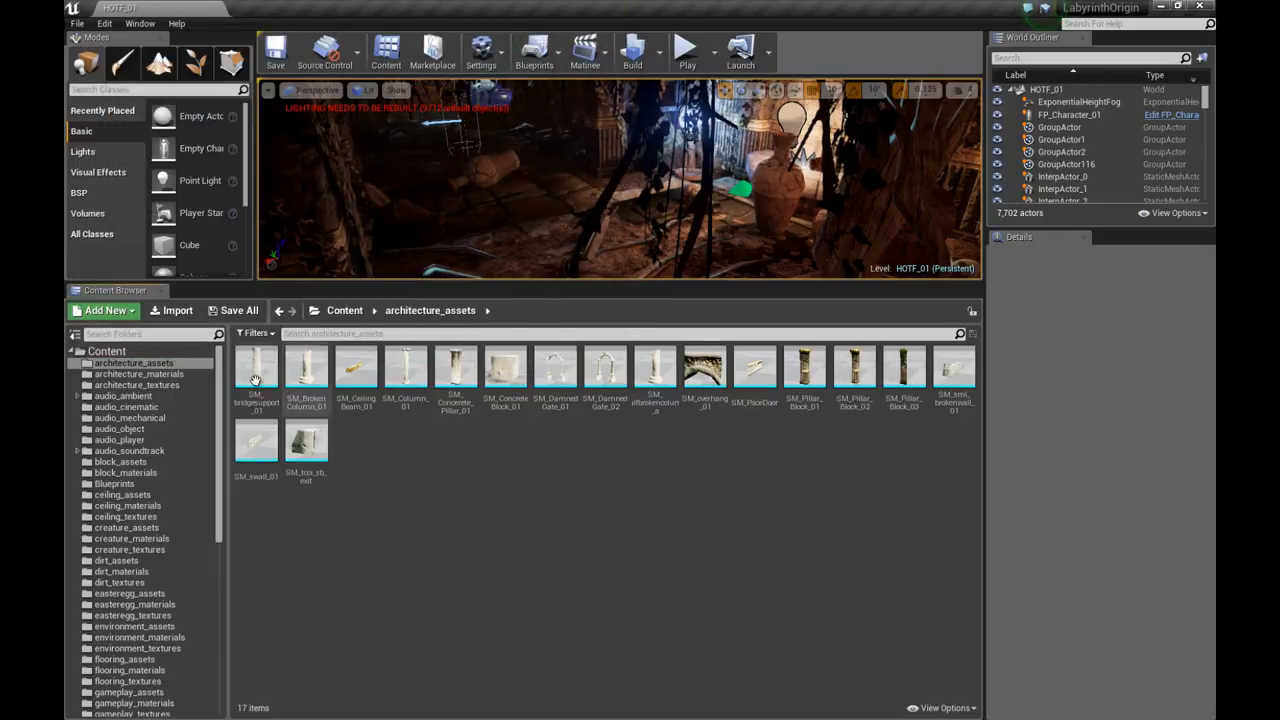
mouse_move(256, 440)
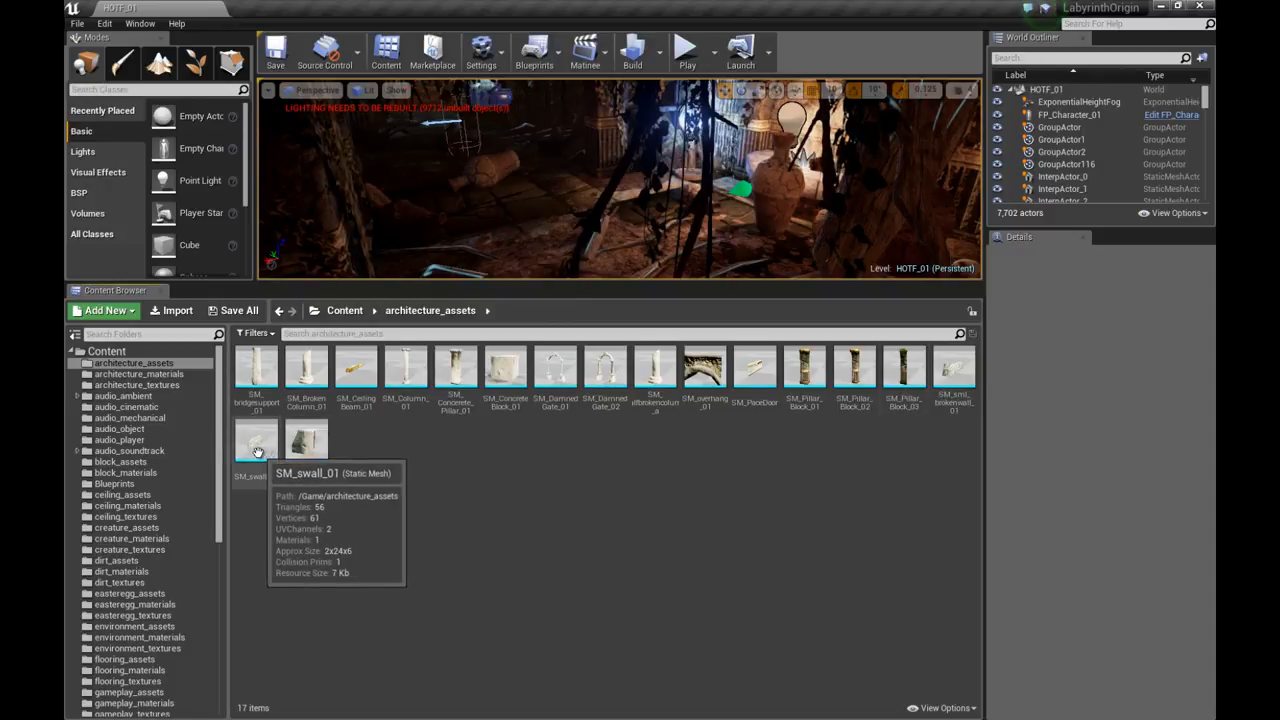
mouse_move(516, 476)
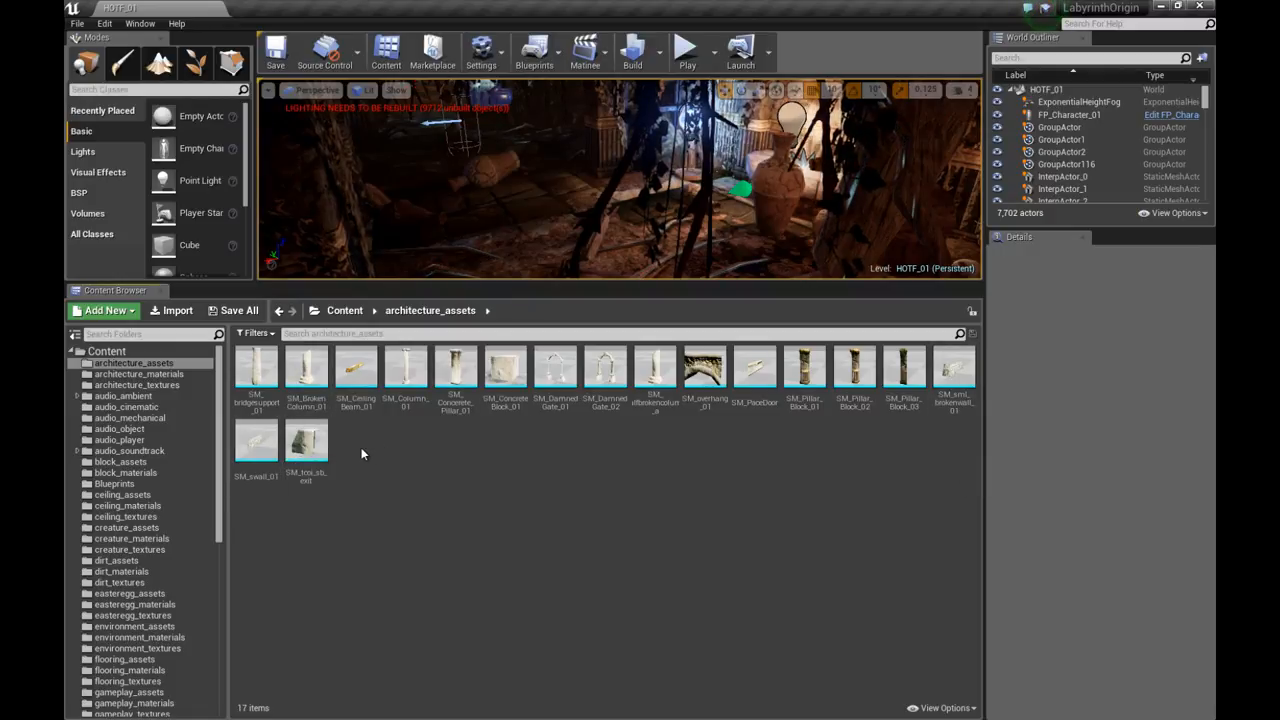
left_click(104, 310)
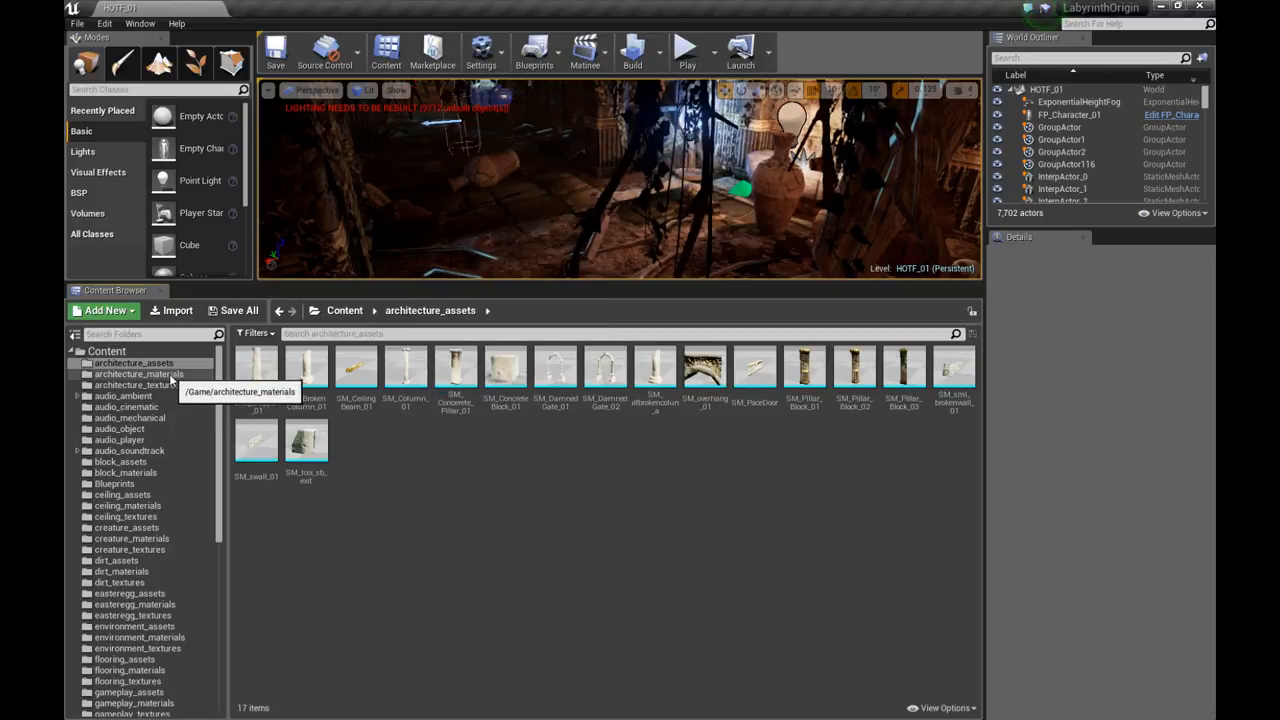
Inspect M_BrokenColumn in the Material Editor, glance at architecture_textures, and return to architecture_materials
left_click(140, 374)
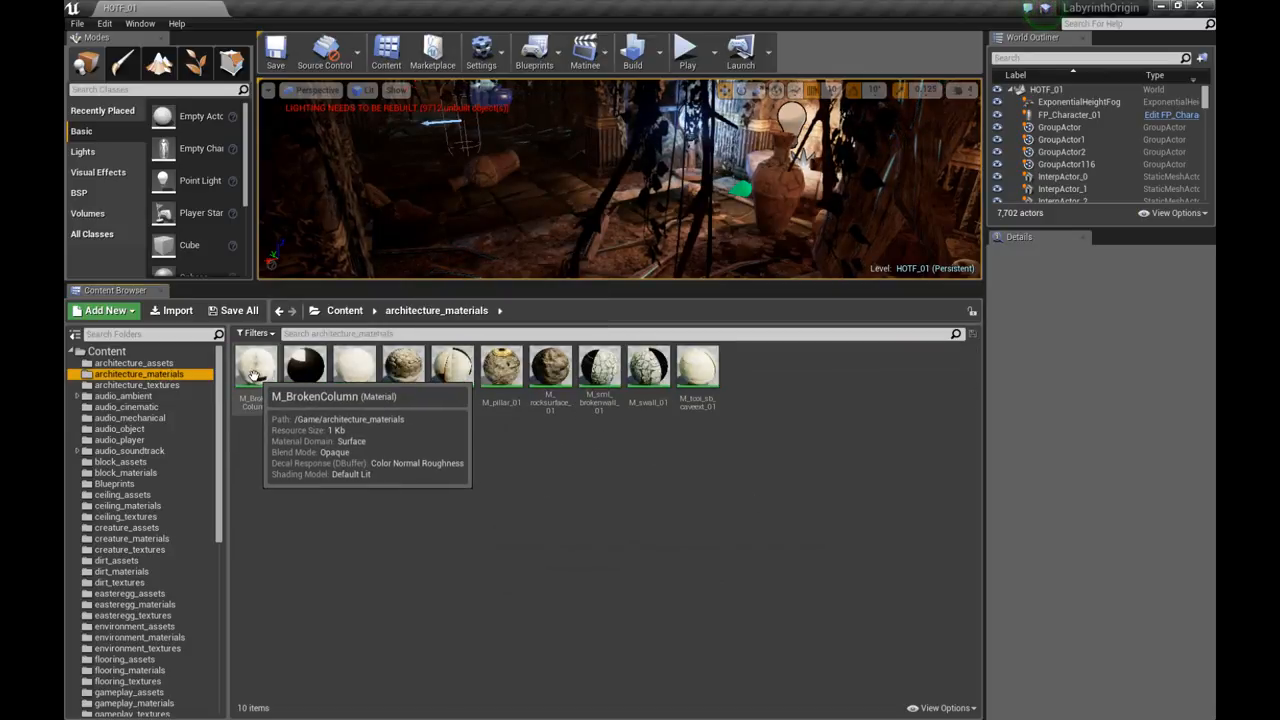
left_click(254, 368)
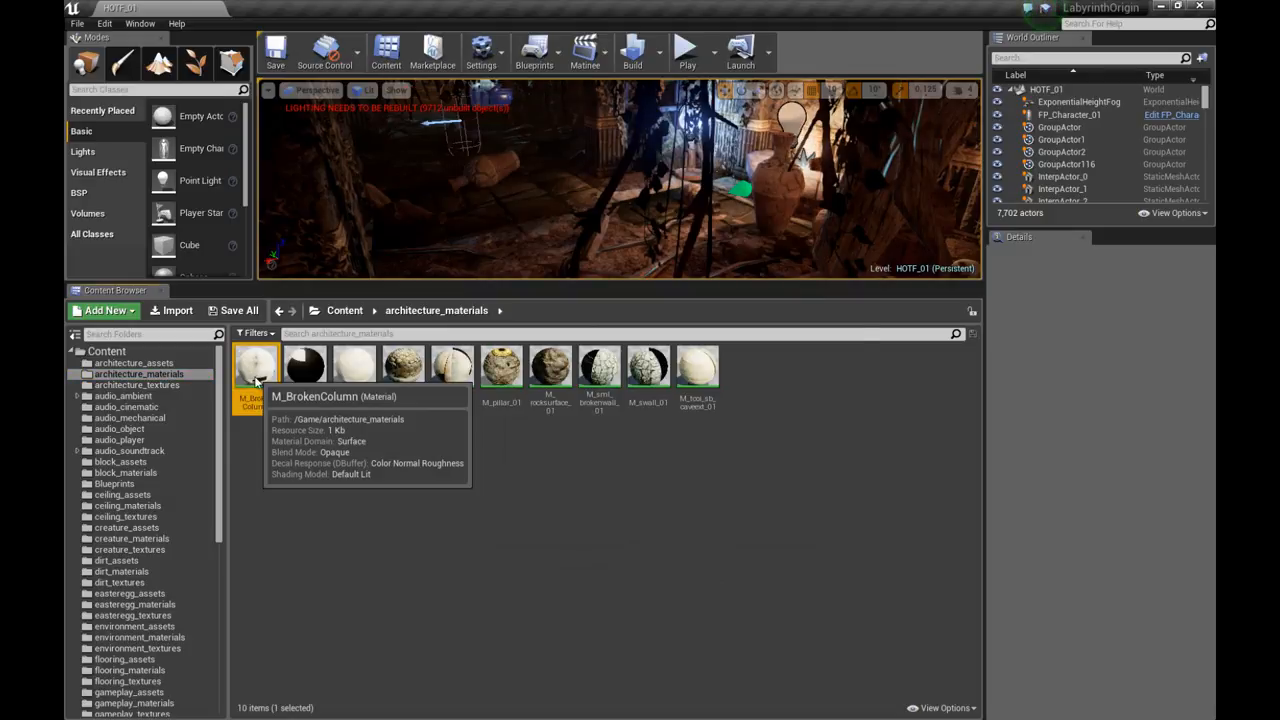
double_click(256, 368)
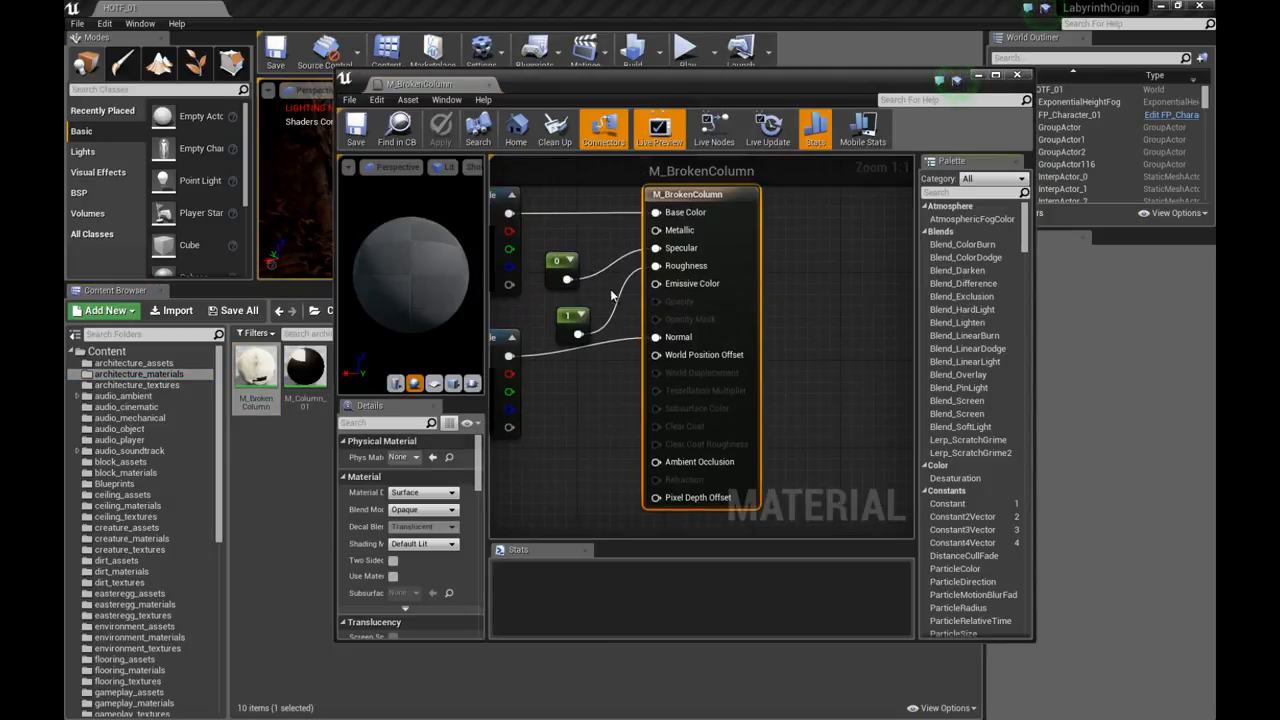
left_click(136, 384)
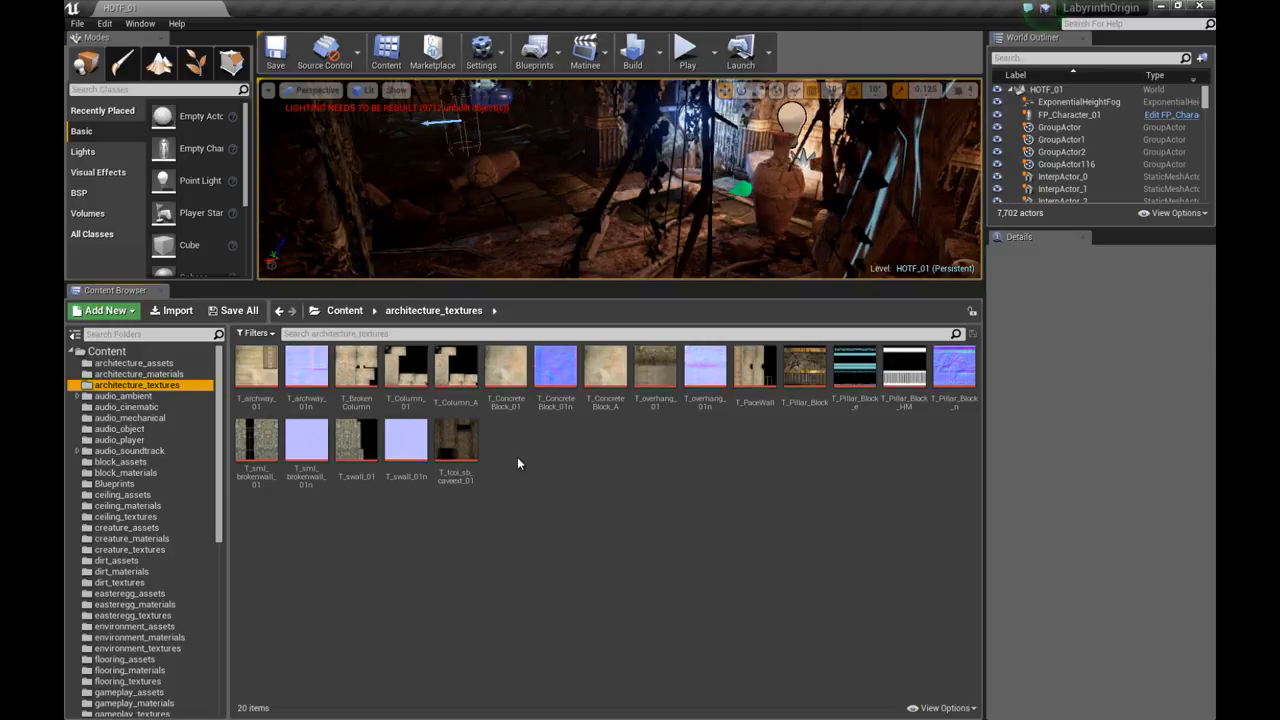
left_click(138, 374)
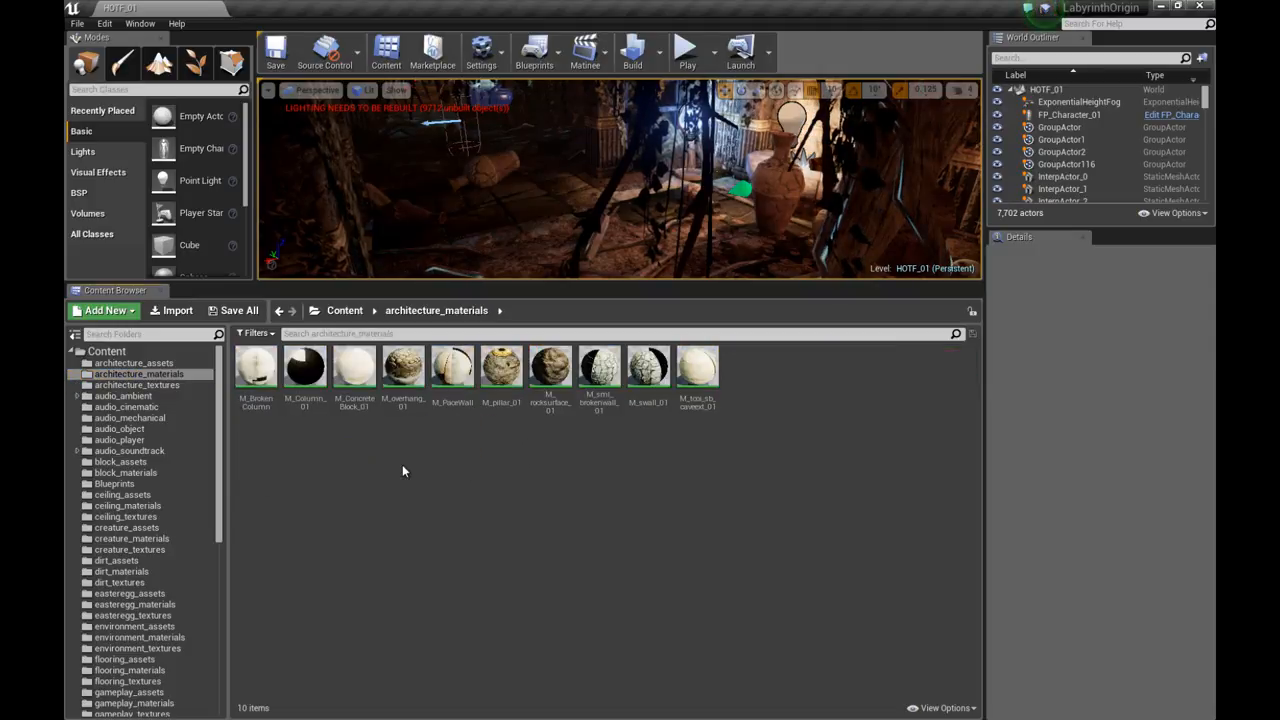